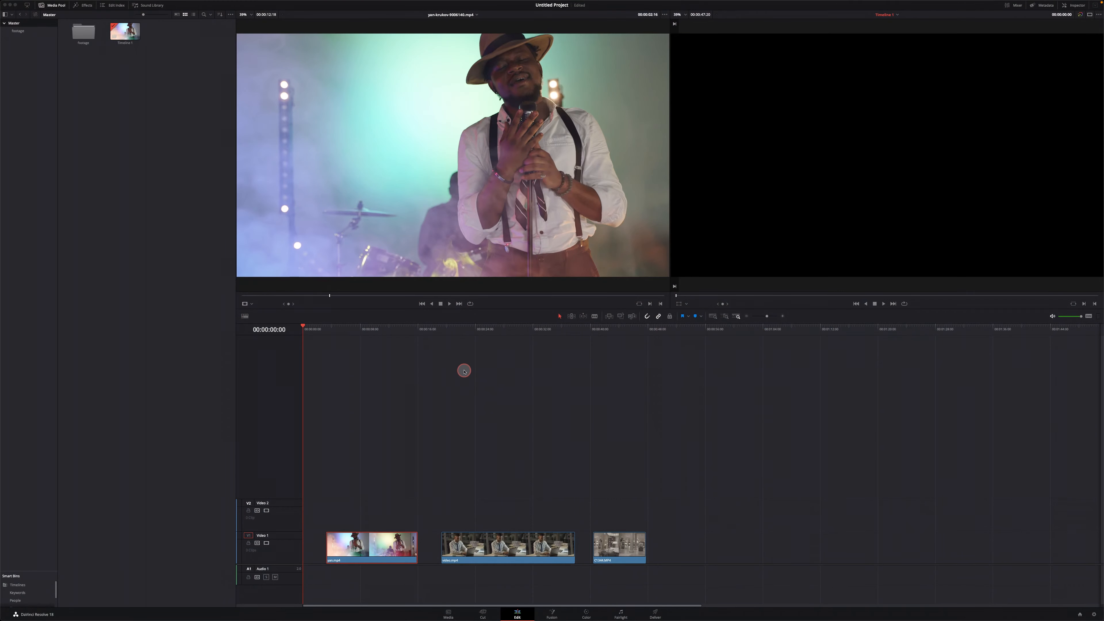
{"action": "mouse_move", "coordinate": [485, 495]}
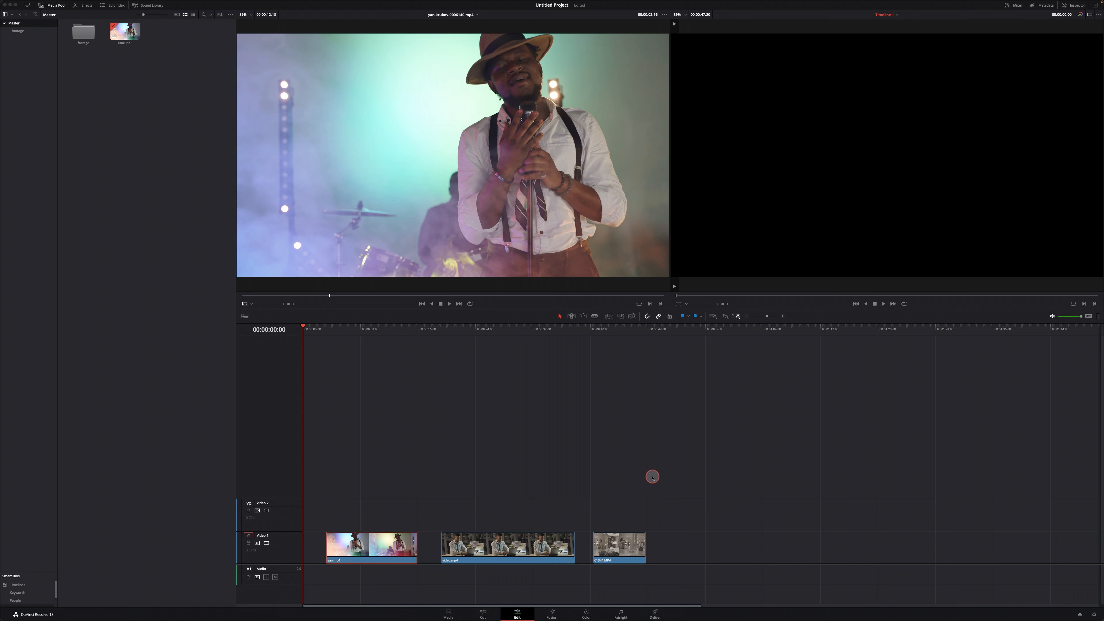
{"action": "mouse_move", "coordinate": [751, 379]}
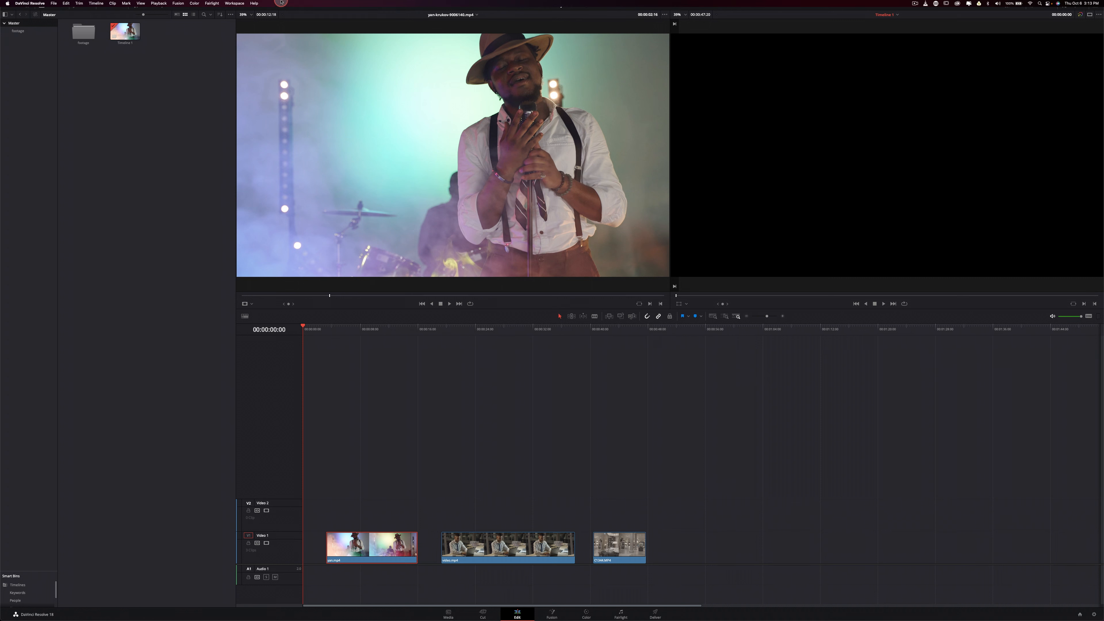
Reset the UI layout to default from the Workspace menu.
{"action": "left_click", "coordinate": [234, 3]}
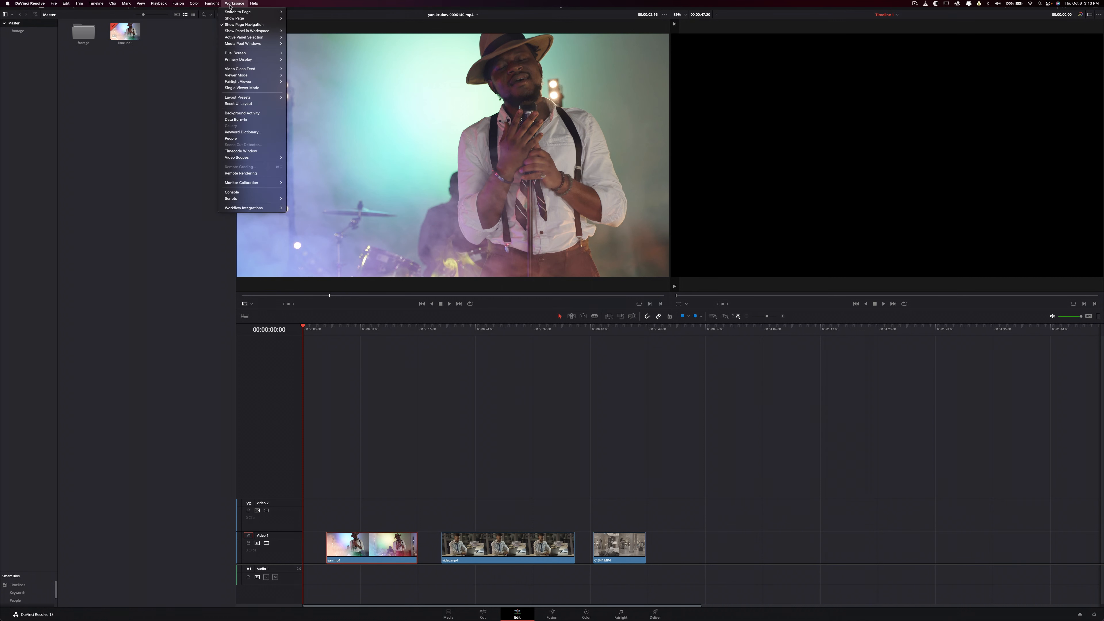
{"action": "mouse_move", "coordinate": [248, 104]}
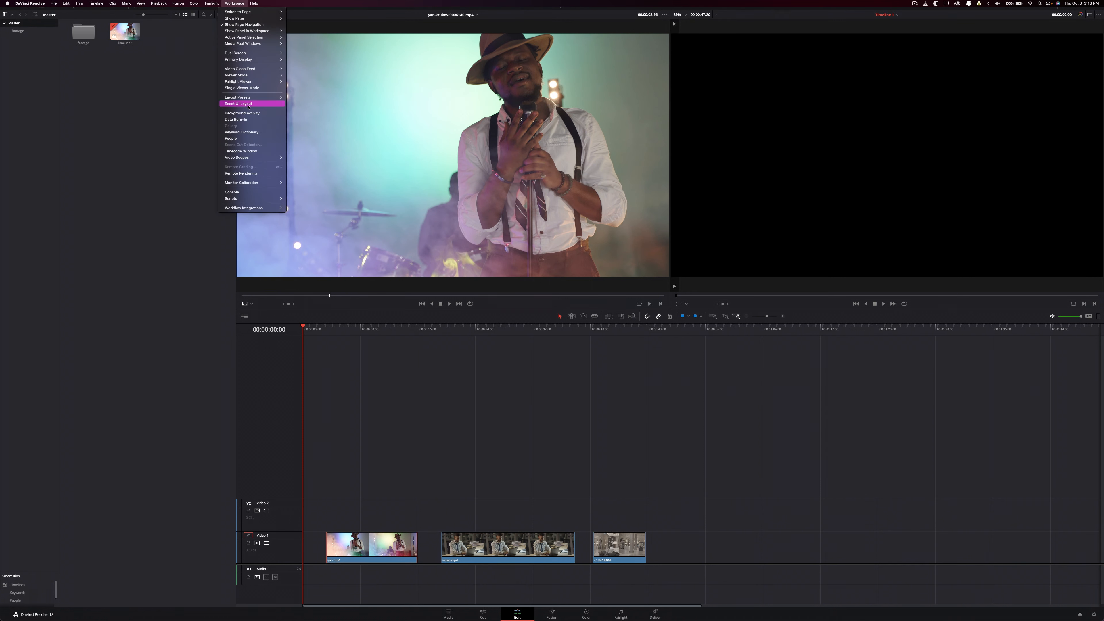
{"action": "left_click", "coordinate": [238, 103]}
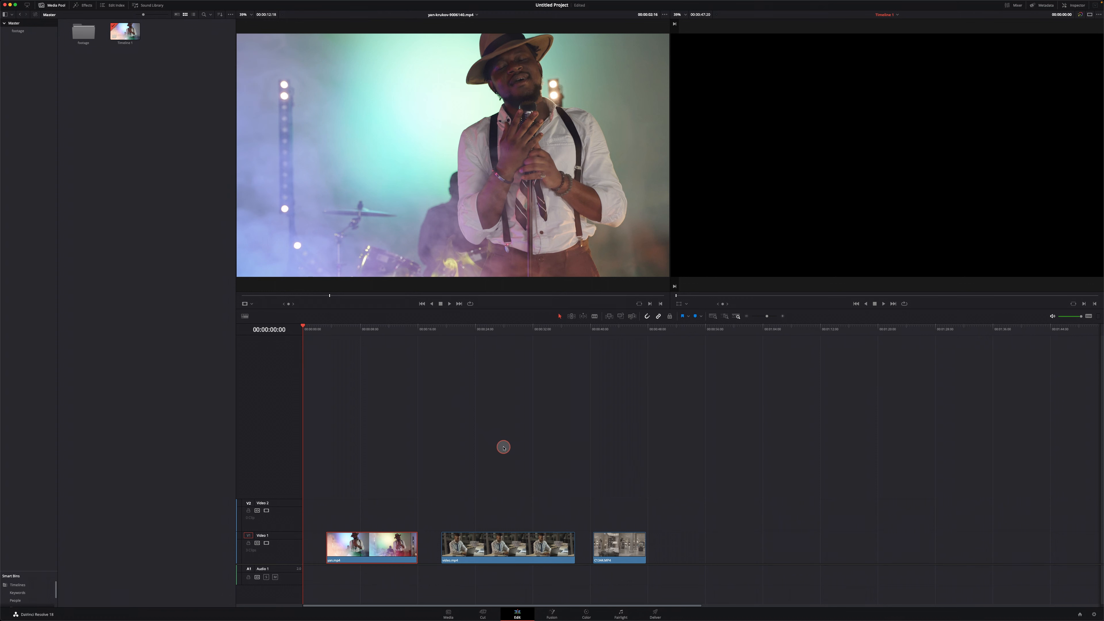
{"action": "mouse_move", "coordinate": [504, 435]}
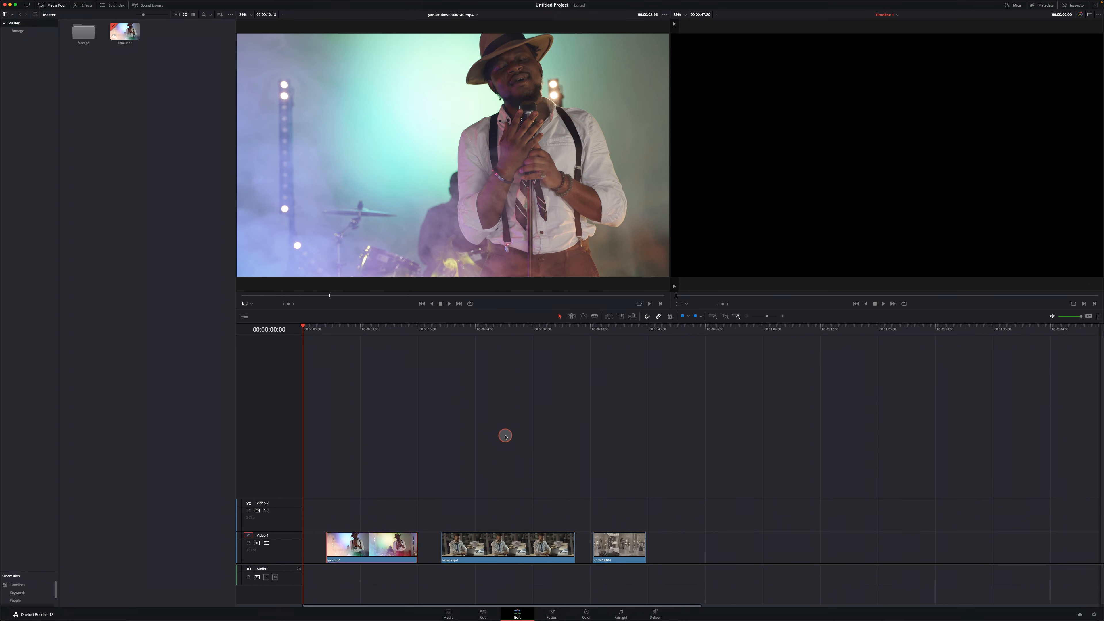
{"action": "mouse_move", "coordinate": [384, 476]}
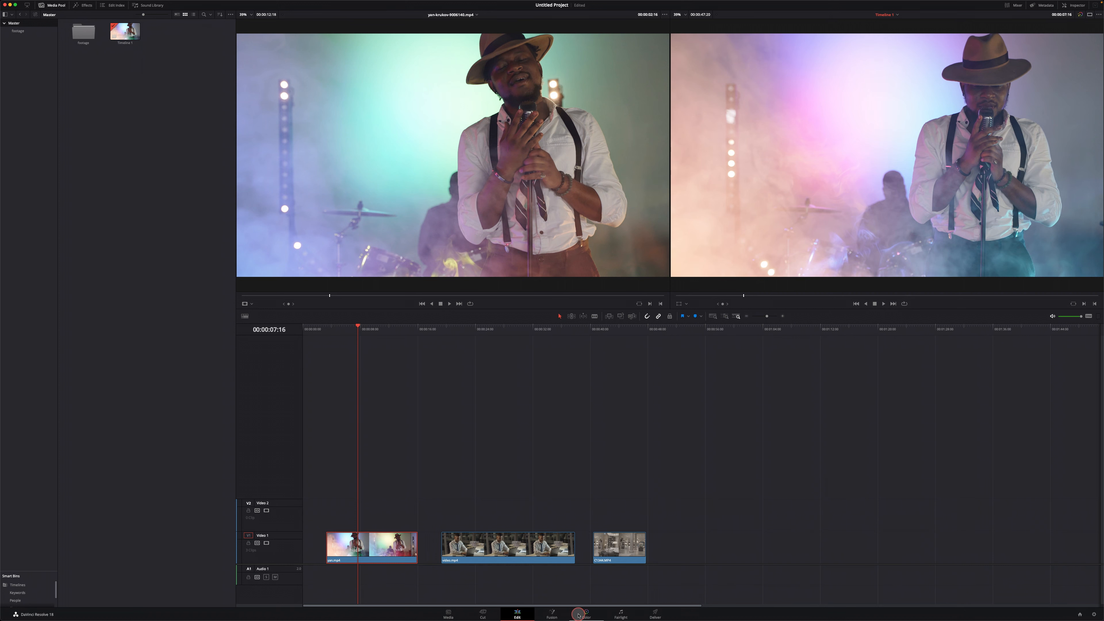
Switch to the Color page with the singer clip loaded.
{"action": "left_click", "coordinate": [585, 614]}
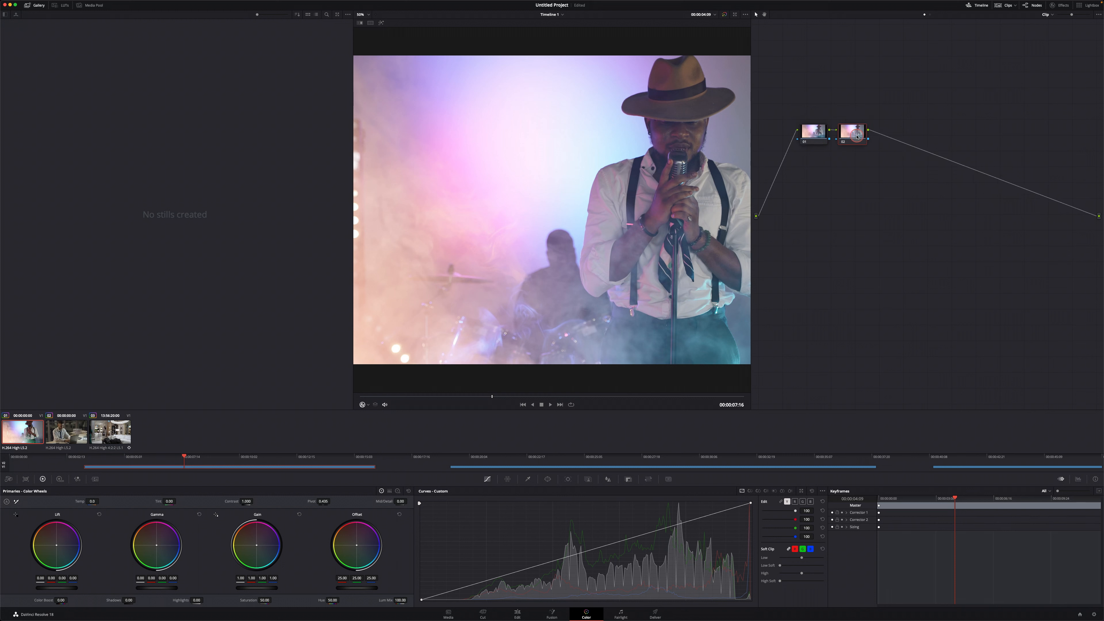
{"action": "mouse_move", "coordinate": [853, 132]}
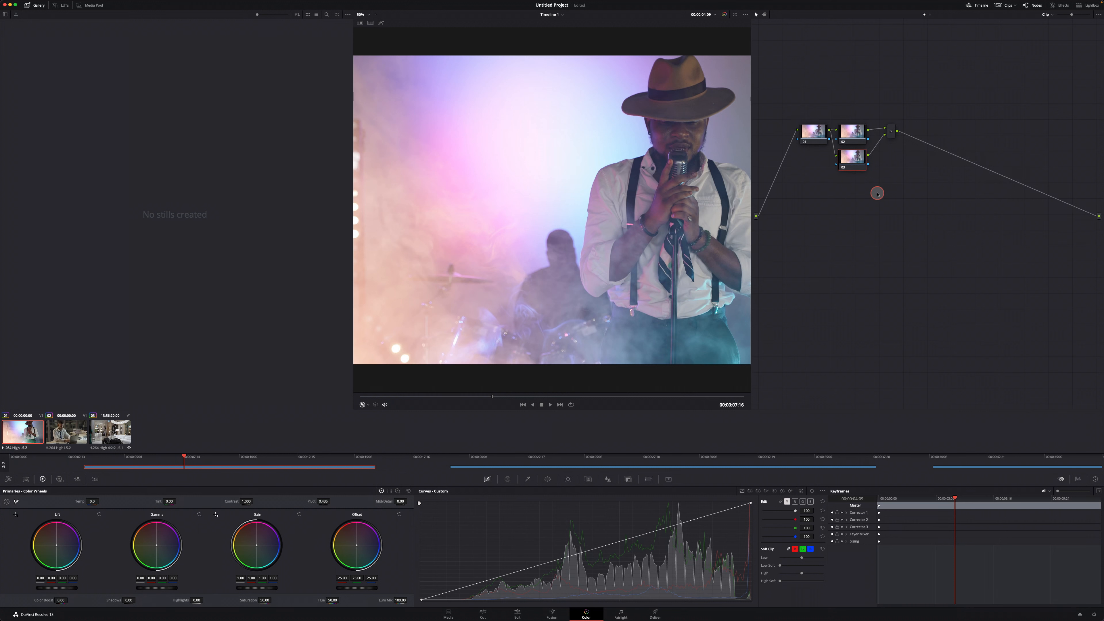
Add a Layer Mixer so a third corrector node runs parallel to node 02.
{"action": "right_click", "coordinate": [852, 131]}
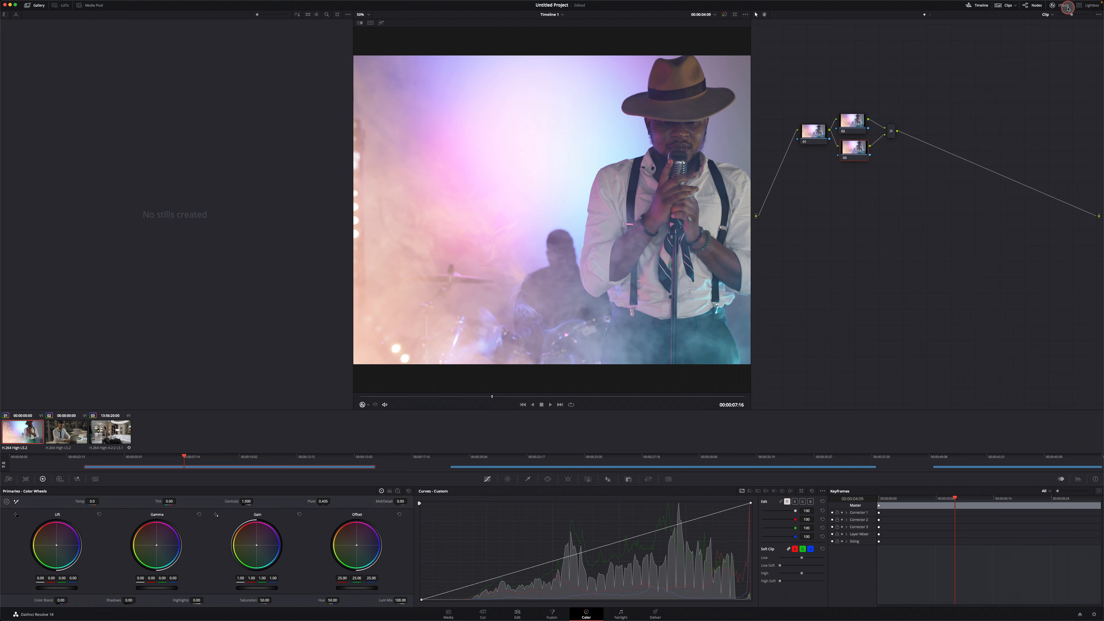
Apply Gaussian Blur to node 03 at strength 1.0 with Reflect border type.
{"action": "left_click", "coordinate": [1059, 5]}
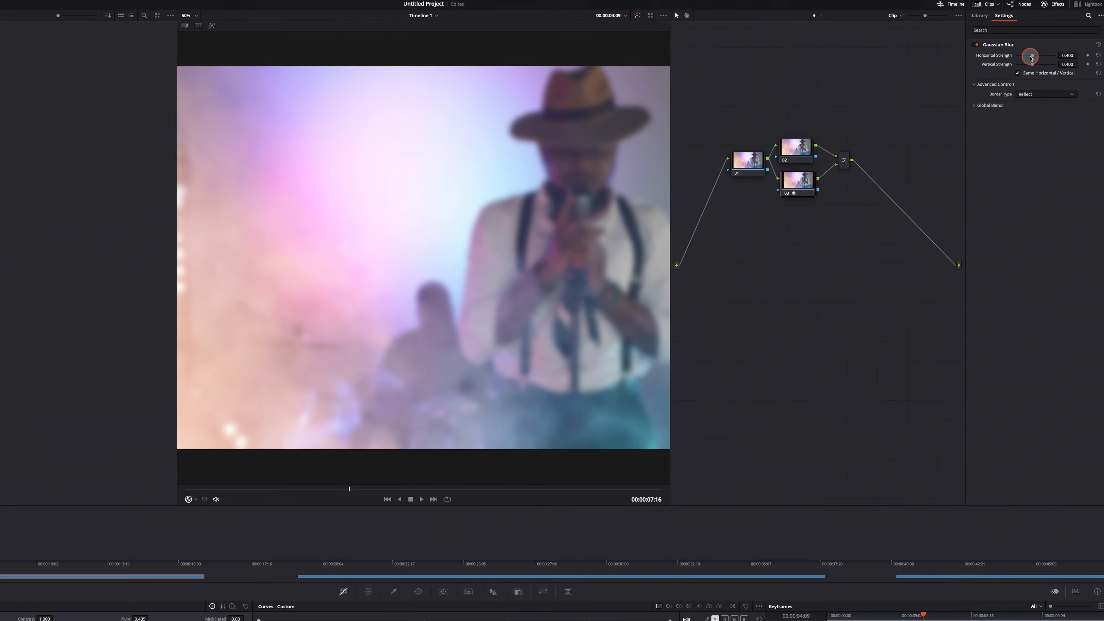
{"action": "left_click_drag", "start_coordinate": [1028, 55], "coordinate": [1030, 64]}
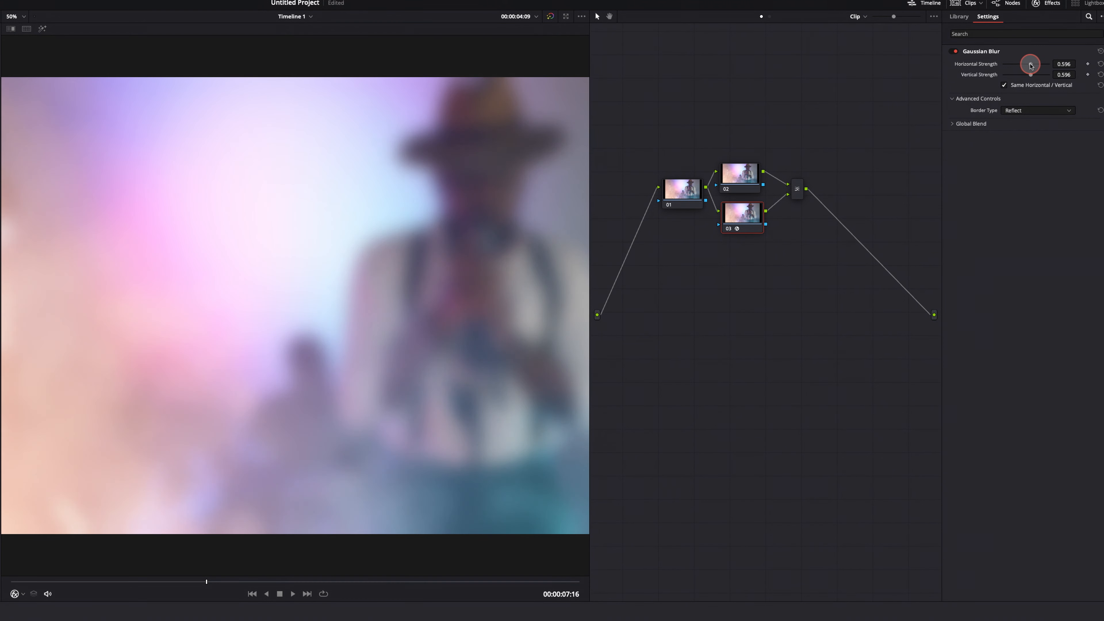
{"action": "left_click_drag", "start_coordinate": [1029, 64], "coordinate": [1079, 64]}
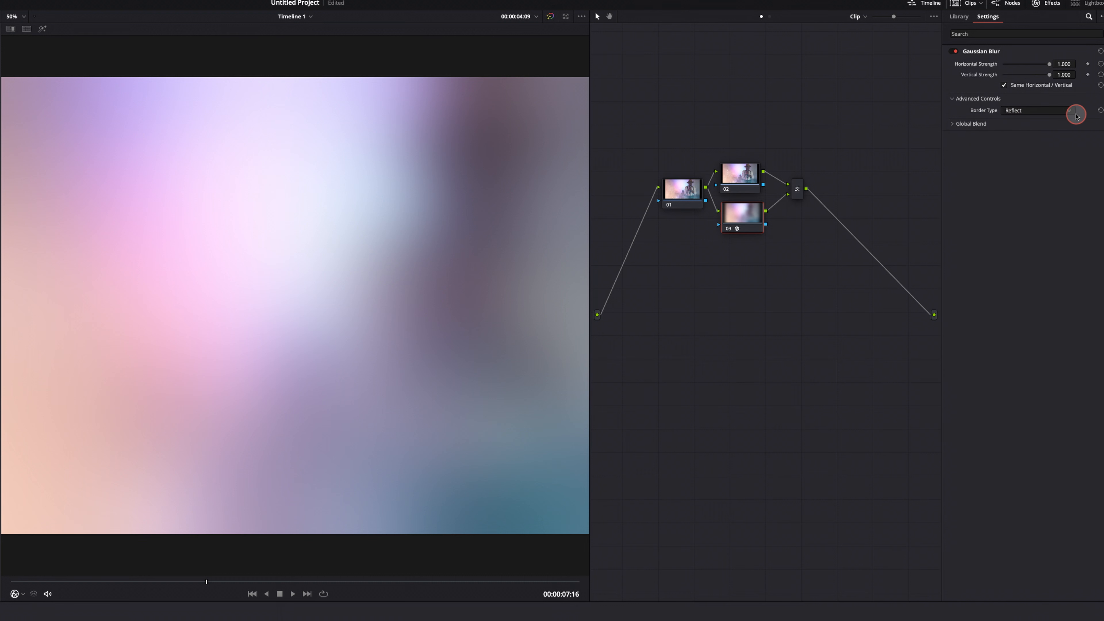
{"action": "left_click", "coordinate": [1036, 111]}
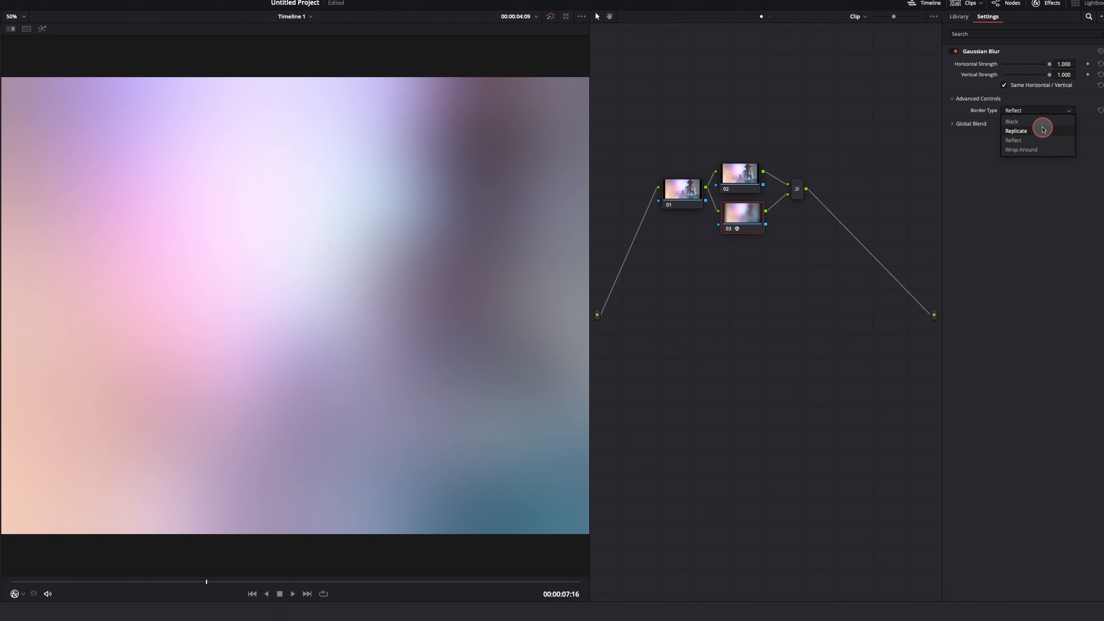
{"action": "left_click", "coordinate": [1011, 121]}
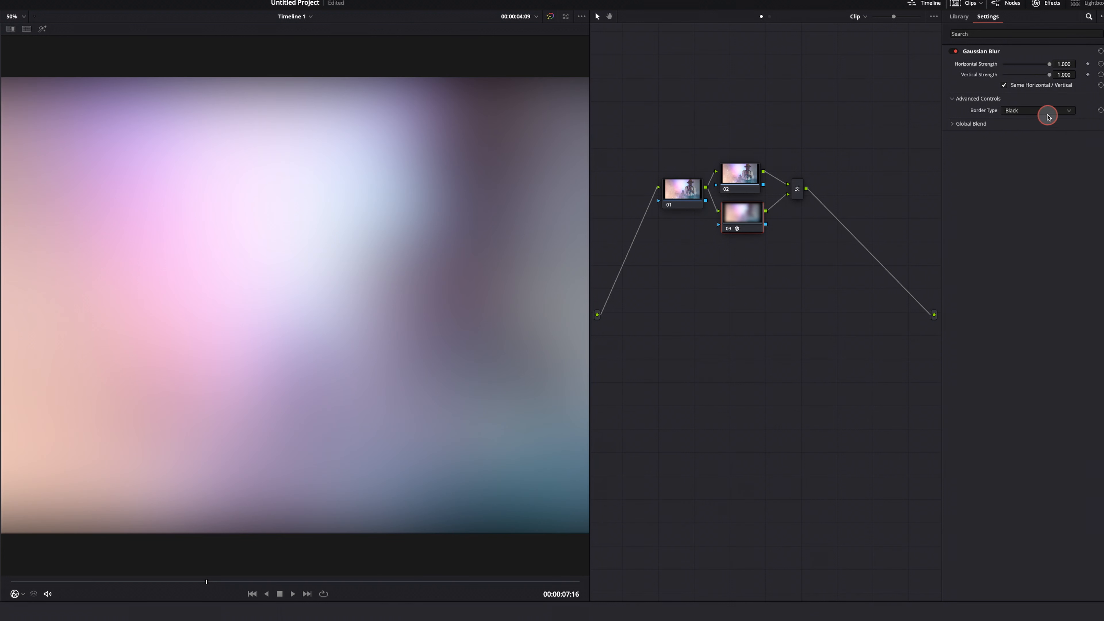
{"action": "left_click", "coordinate": [1036, 110]}
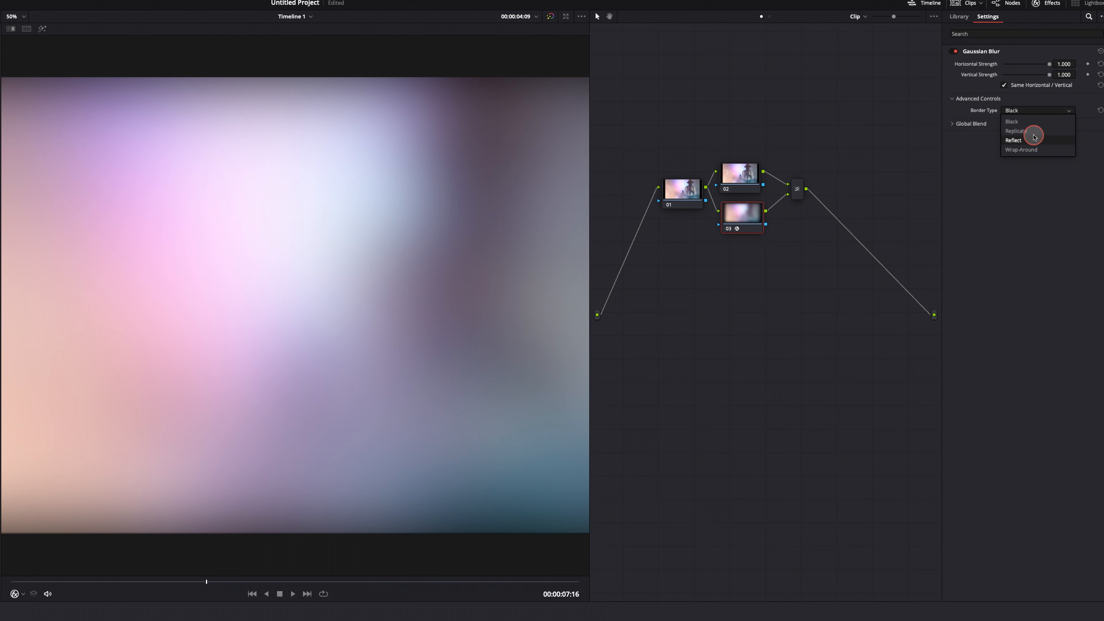
{"action": "left_click", "coordinate": [1016, 131]}
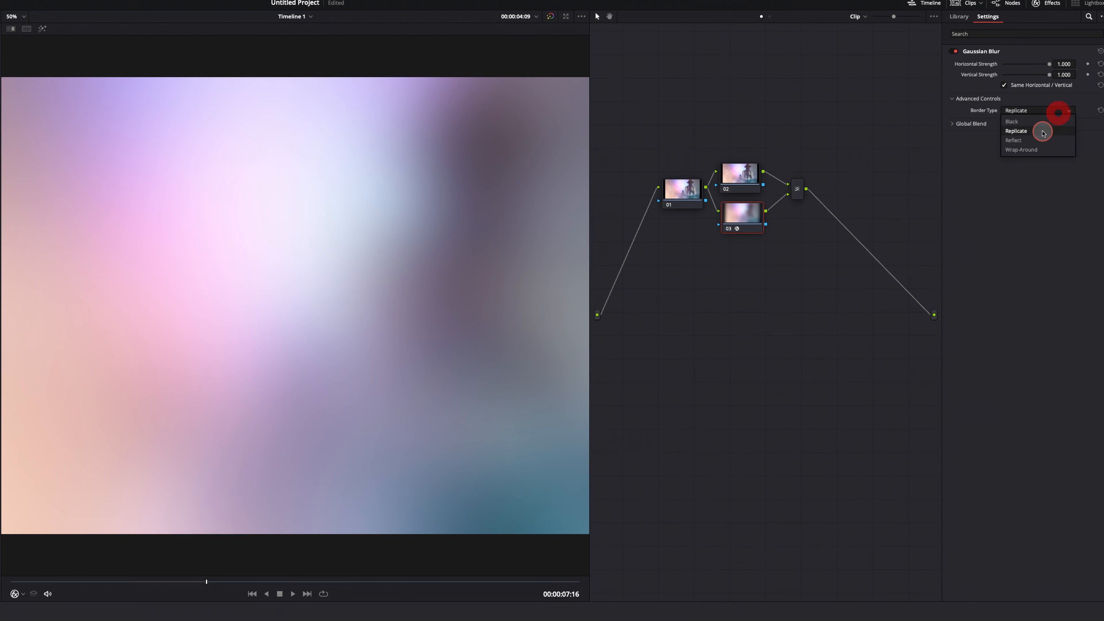
{"action": "left_click", "coordinate": [1013, 140]}
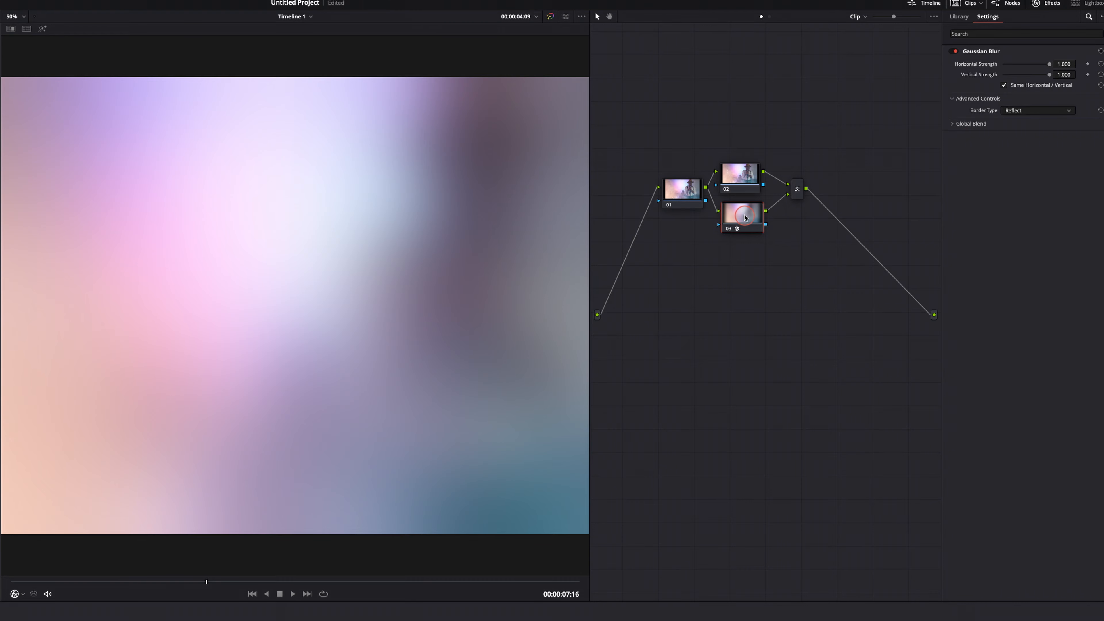
{"action": "left_click", "coordinate": [585, 614]}
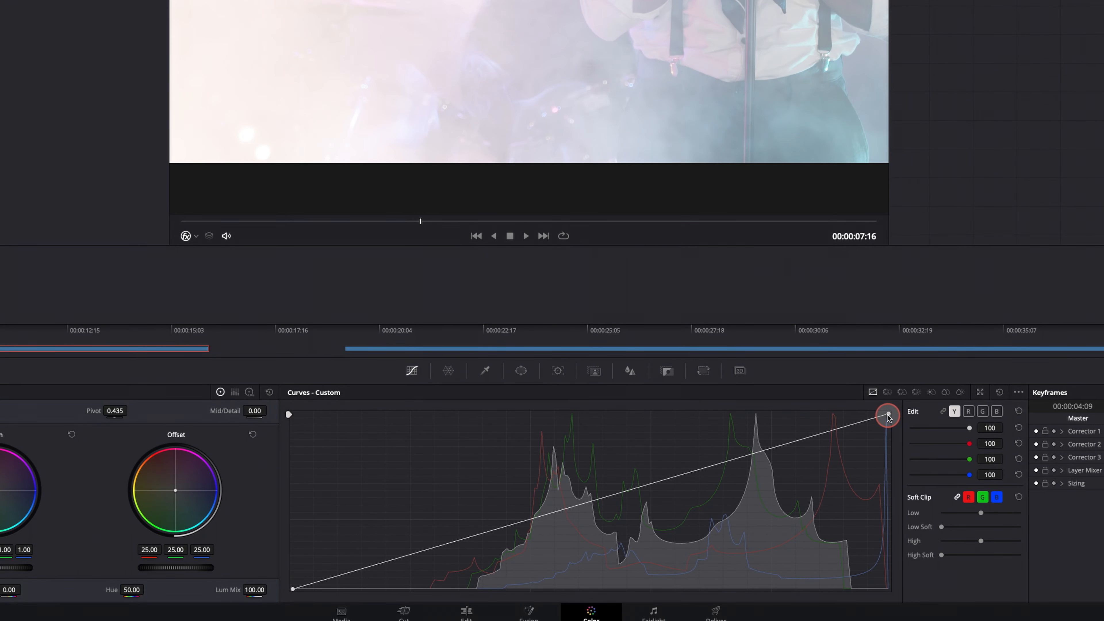
Pull the custom curve's white point down and raise the black point to crush shadows.
{"action": "left_click_drag", "start_coordinate": [887, 414], "coordinate": [891, 481]}
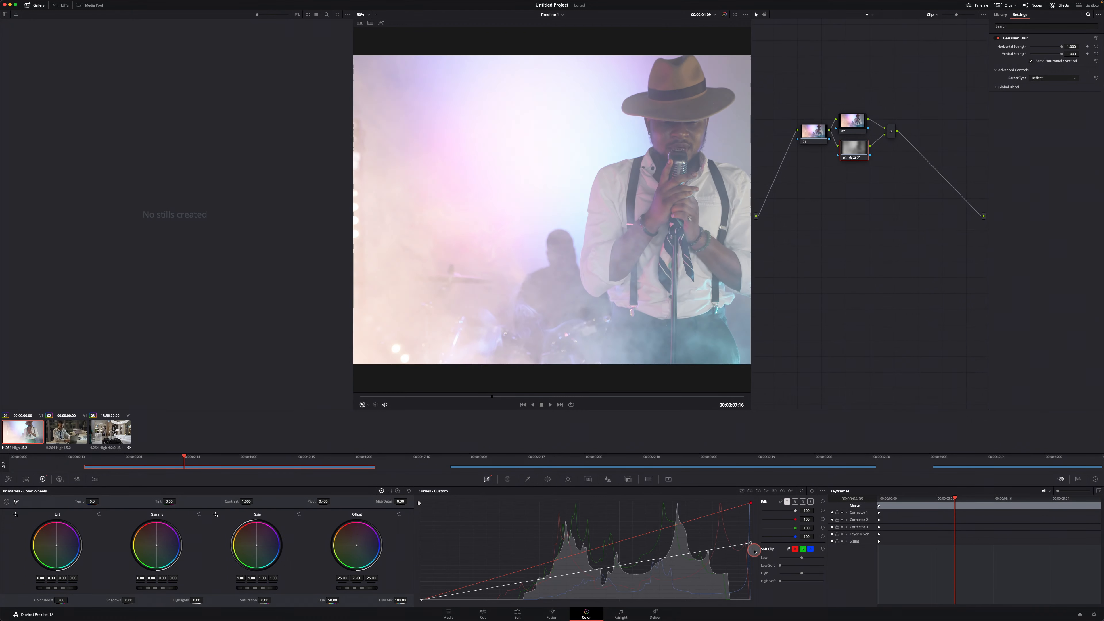
{"action": "left_click_drag", "start_coordinate": [753, 549], "coordinate": [753, 502]}
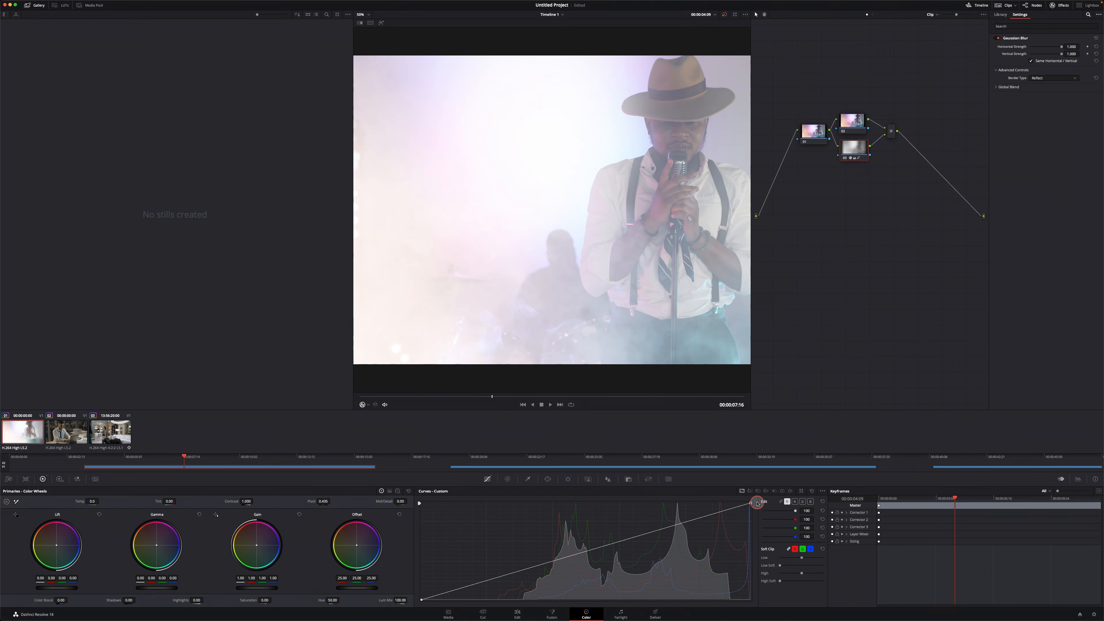
{"action": "left_click_drag", "start_coordinate": [756, 502], "coordinate": [759, 544]}
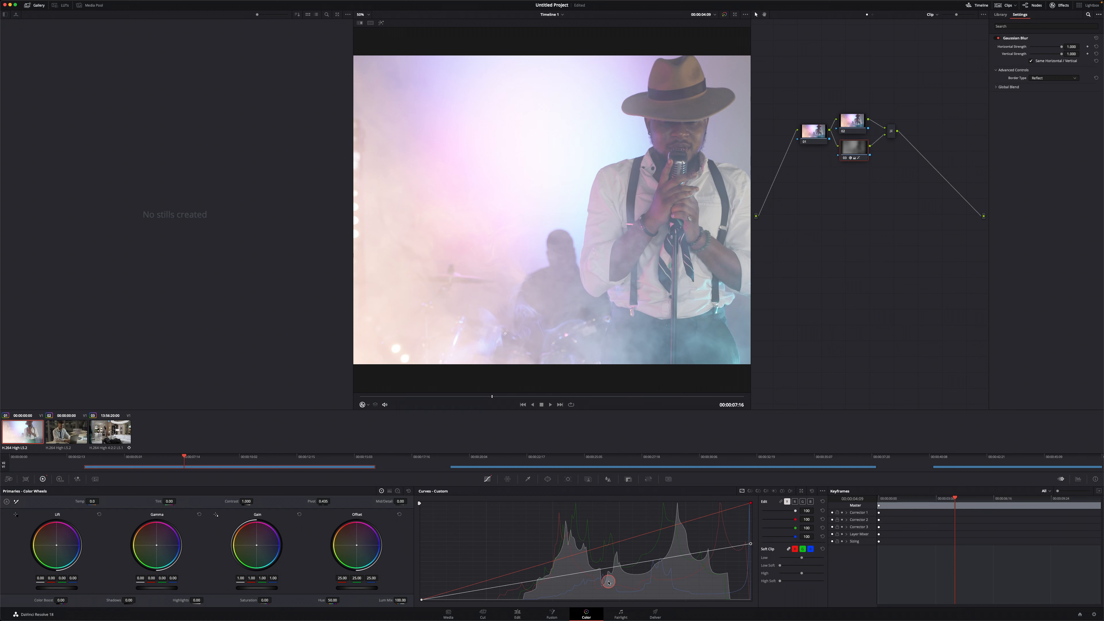
{"action": "left_click_drag", "start_coordinate": [608, 581], "coordinate": [500, 588]}
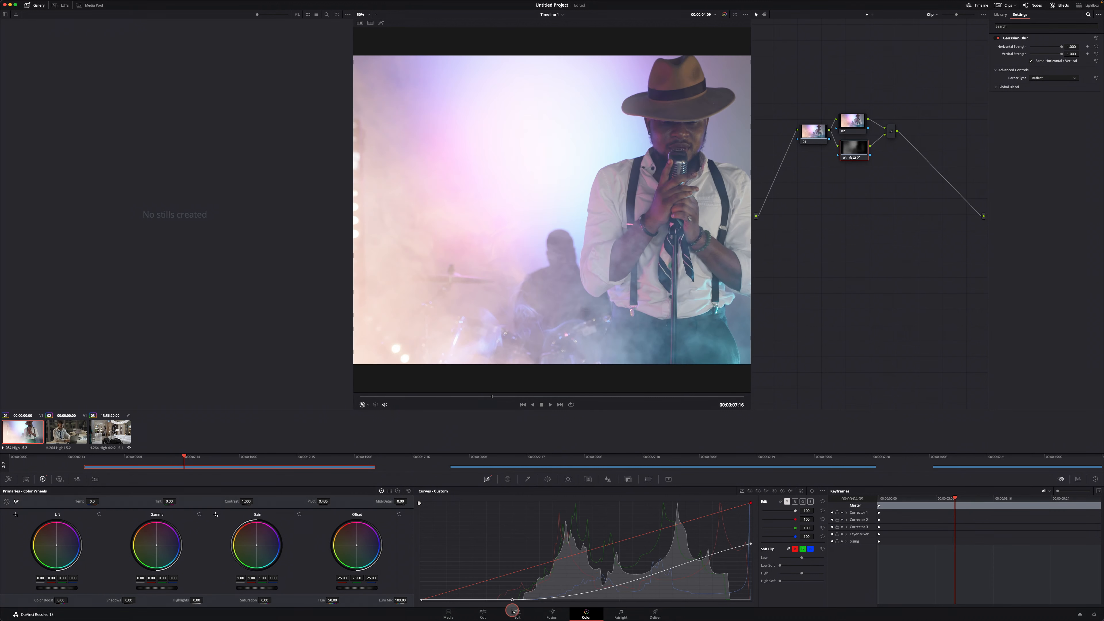
{"action": "left_click_drag", "start_coordinate": [514, 600], "coordinate": [514, 586]}
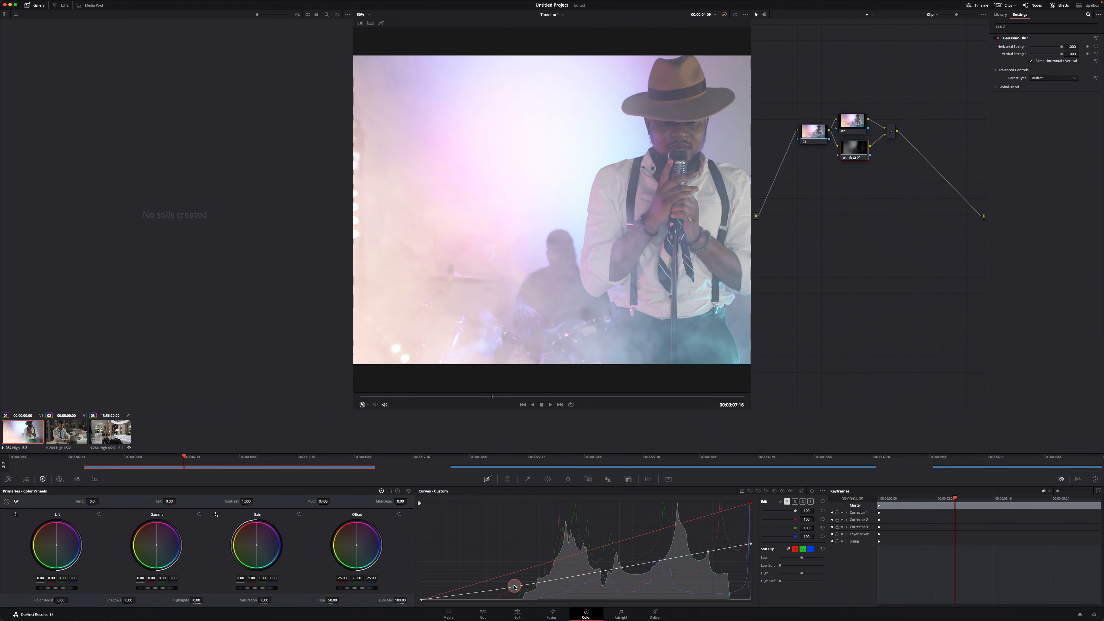
Shift the black point and add a midtone point bending the curve upward.
{"action": "left_click_drag", "start_coordinate": [514, 585], "coordinate": [680, 568]}
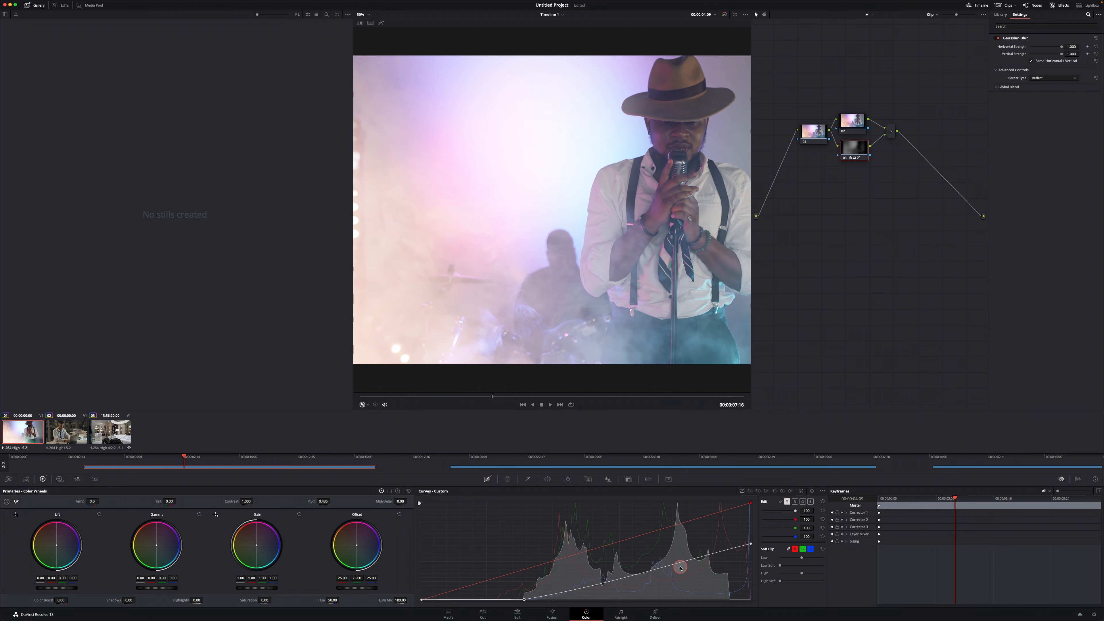
{"action": "left_click_drag", "start_coordinate": [679, 567], "coordinate": [685, 547]}
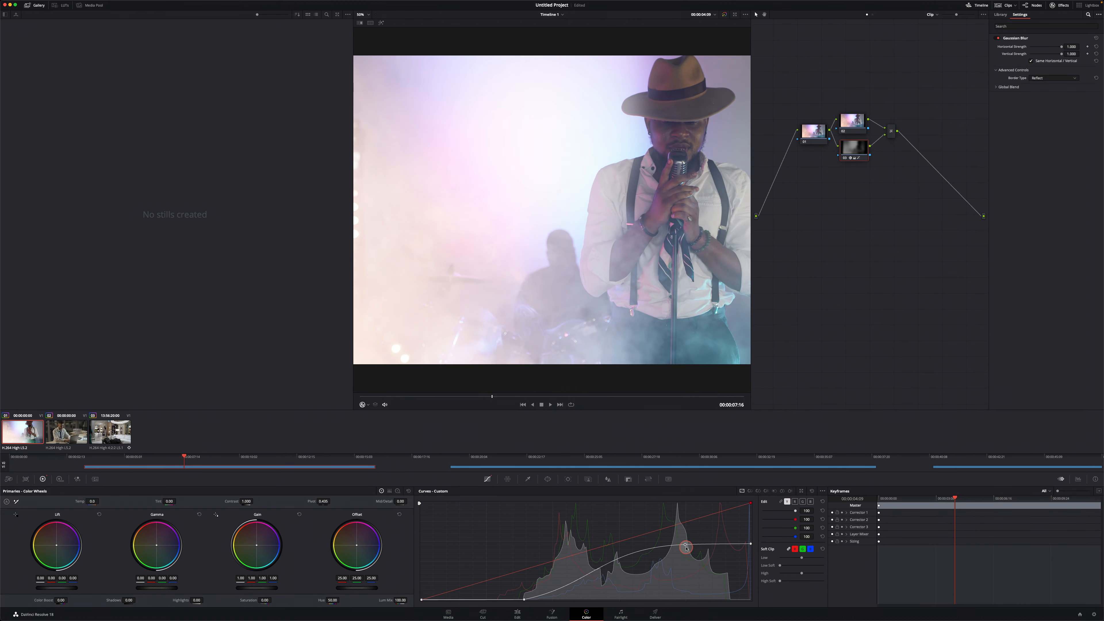
{"action": "left_click_drag", "start_coordinate": [685, 548], "coordinate": [693, 548]}
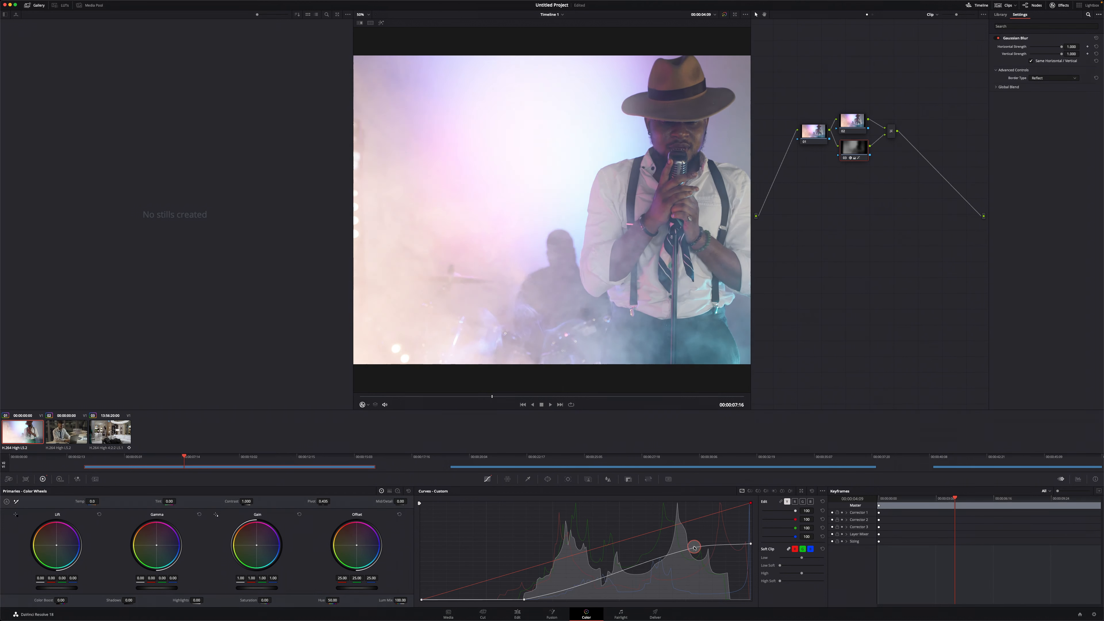
{"action": "left_click_drag", "start_coordinate": [694, 548], "coordinate": [699, 556]}
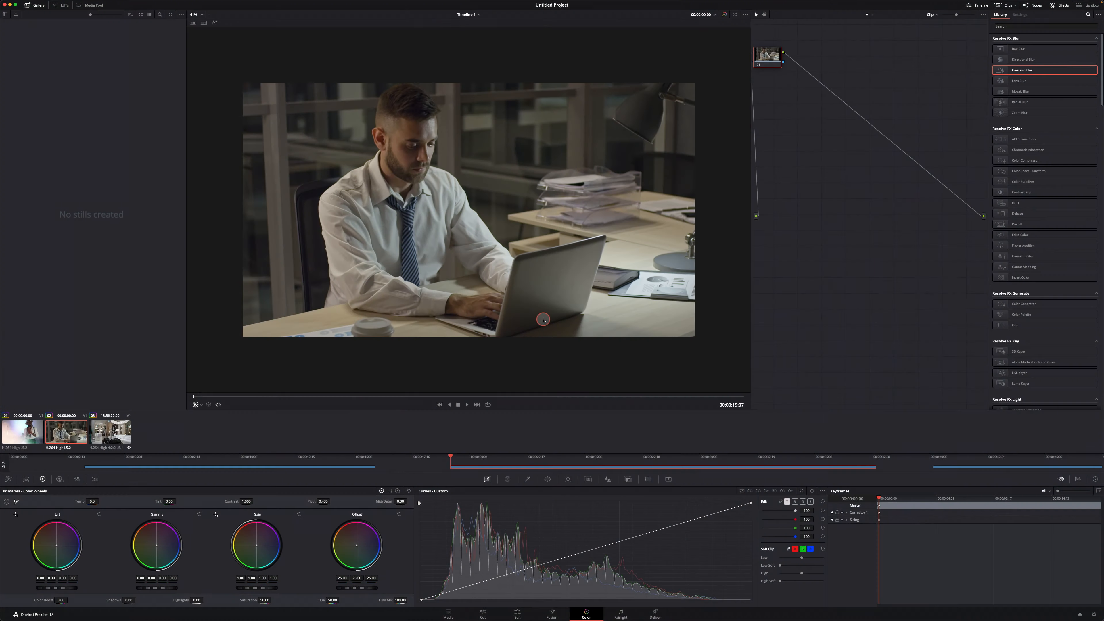
{"action": "mouse_move", "coordinate": [467, 310]}
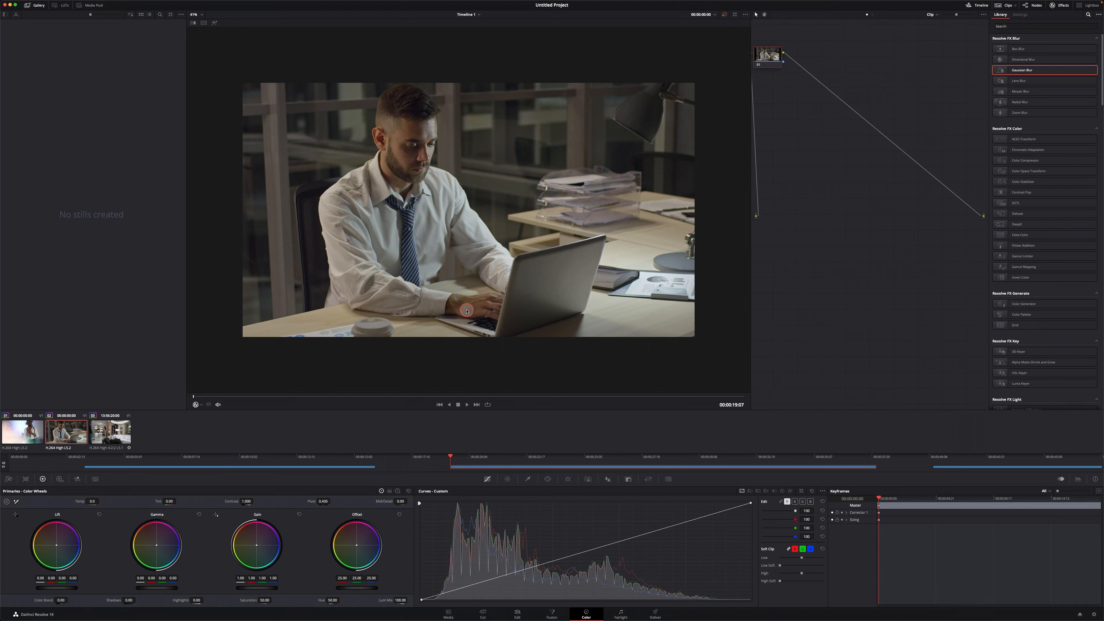
{"action": "mouse_move", "coordinate": [447, 343]}
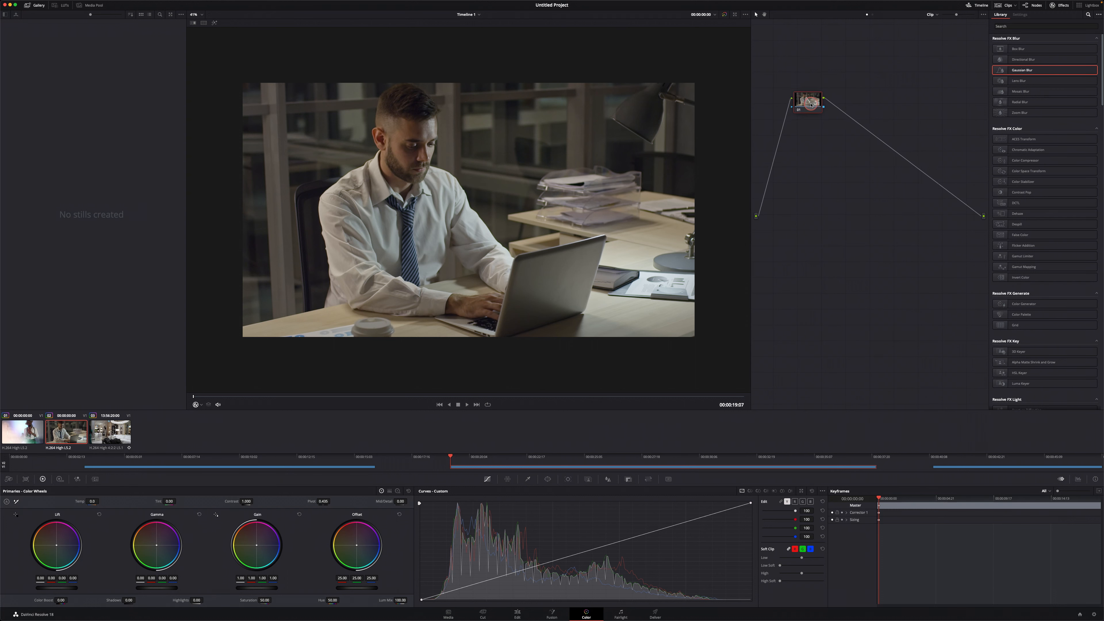
Select the office laptop clip's single corrector node.
{"action": "left_click", "coordinate": [771, 285]}
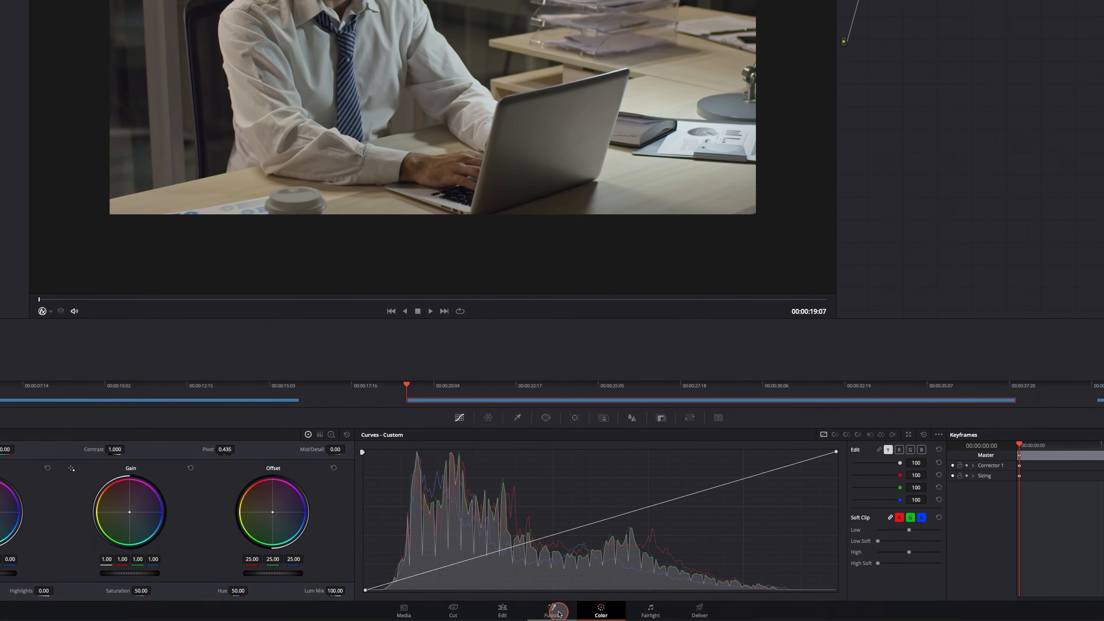
Switch to the Fusion page showing MediaIn1 to MediaOut1.
{"action": "left_click", "coordinate": [552, 612]}
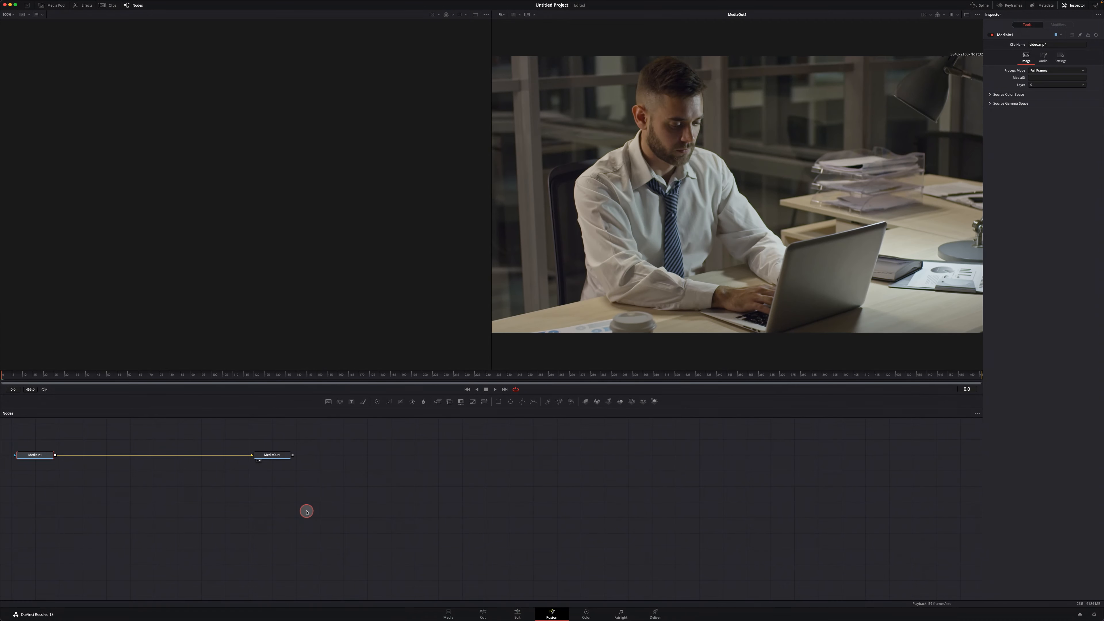
Duplicate MediaIn1 as MediaIn1_1 and drop it onto the link to create Merge1.
{"action": "left_click", "coordinate": [35, 454]}
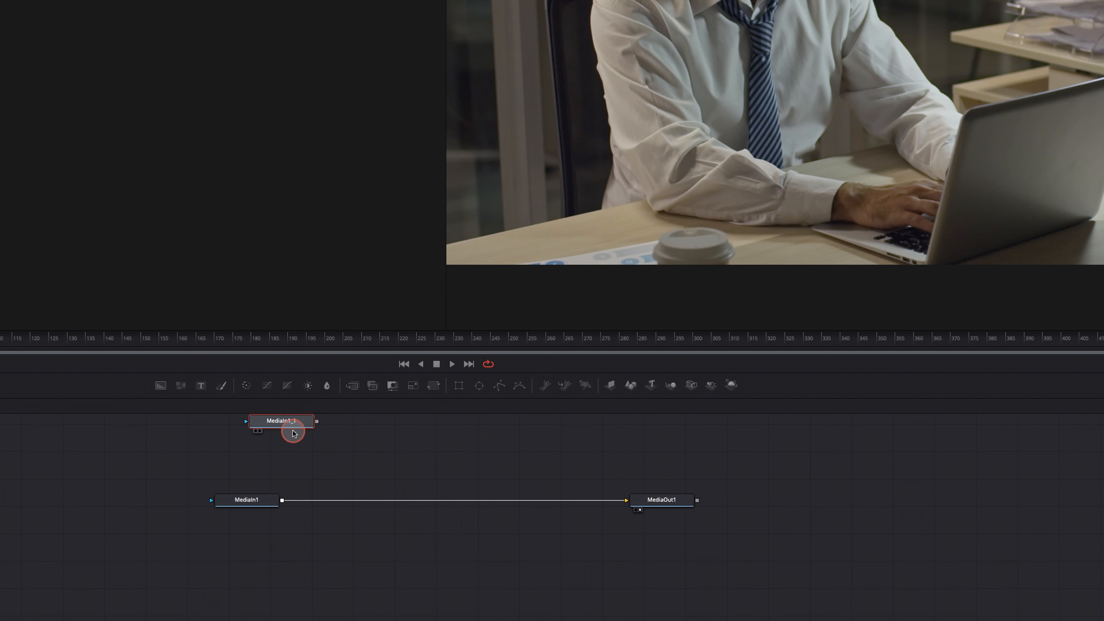
{"action": "left_click_drag", "start_coordinate": [280, 420], "coordinate": [244, 448]}
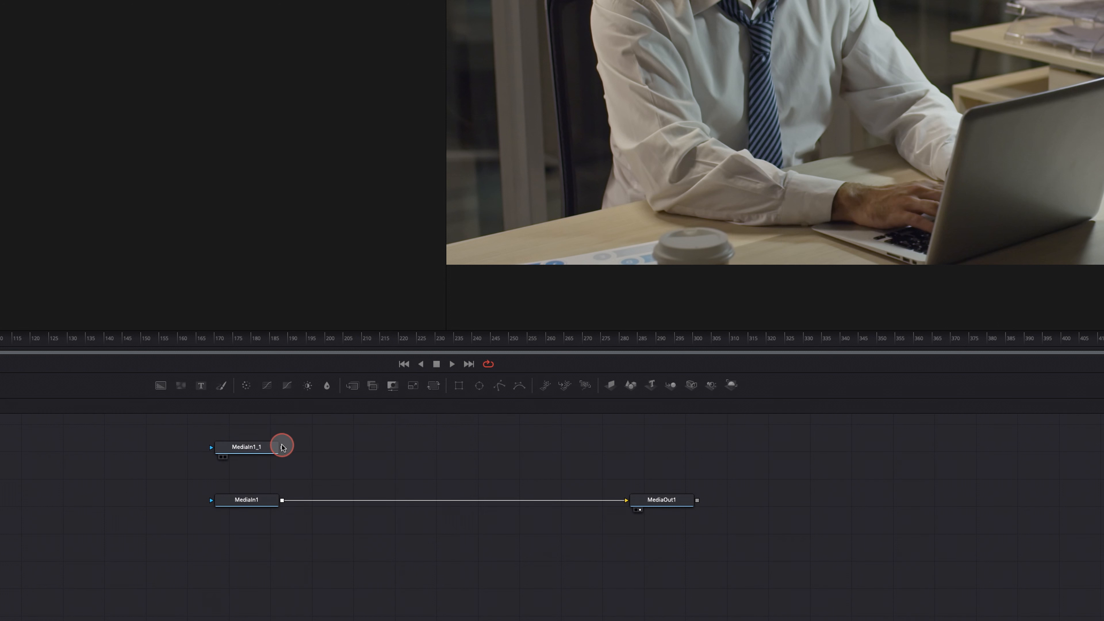
{"action": "left_click_drag", "start_coordinate": [282, 445], "coordinate": [282, 500]}
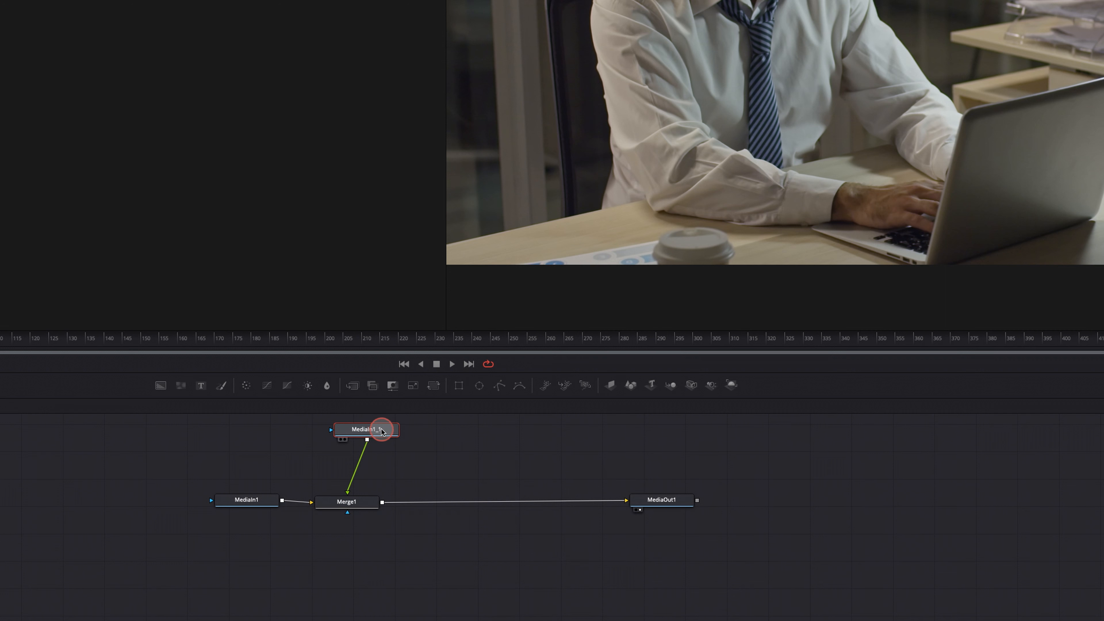
{"action": "left_click_drag", "start_coordinate": [367, 429], "coordinate": [338, 442]}
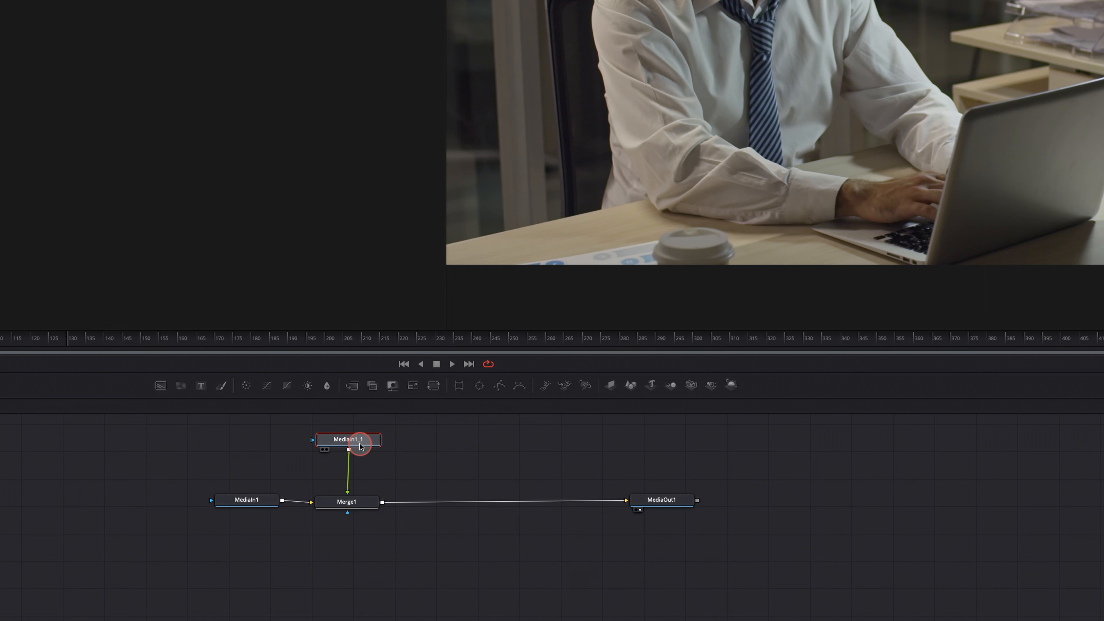
Search 'blu' and add GaussianBlur1 between MediaIn1_1 and Merge1.
{"action": "left_click", "coordinate": [346, 502]}
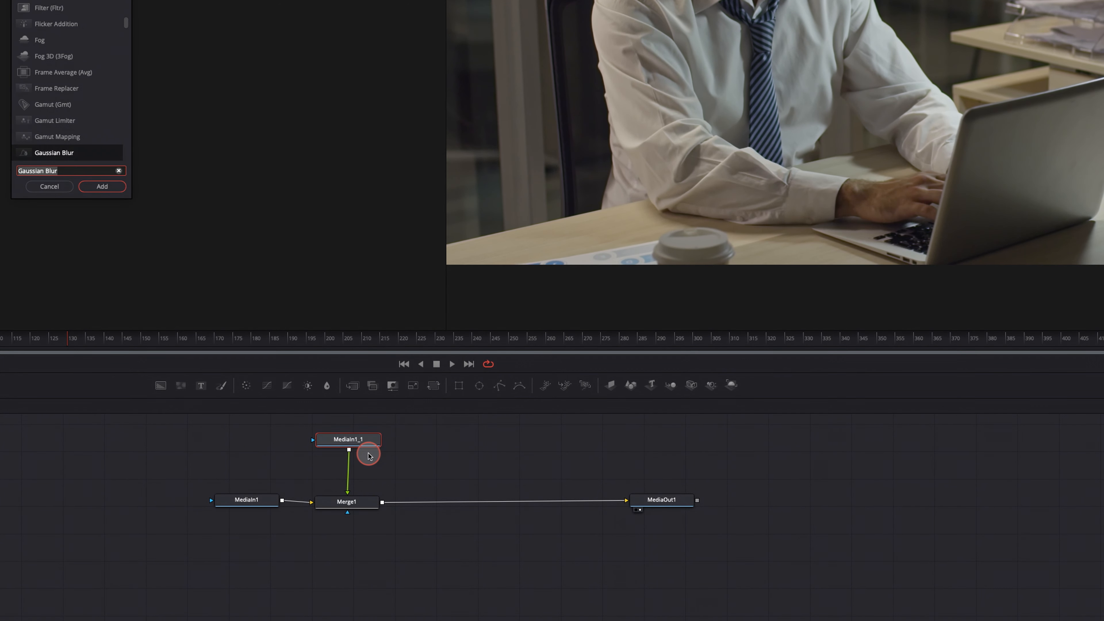
{"action": "type", "text": "gu"}
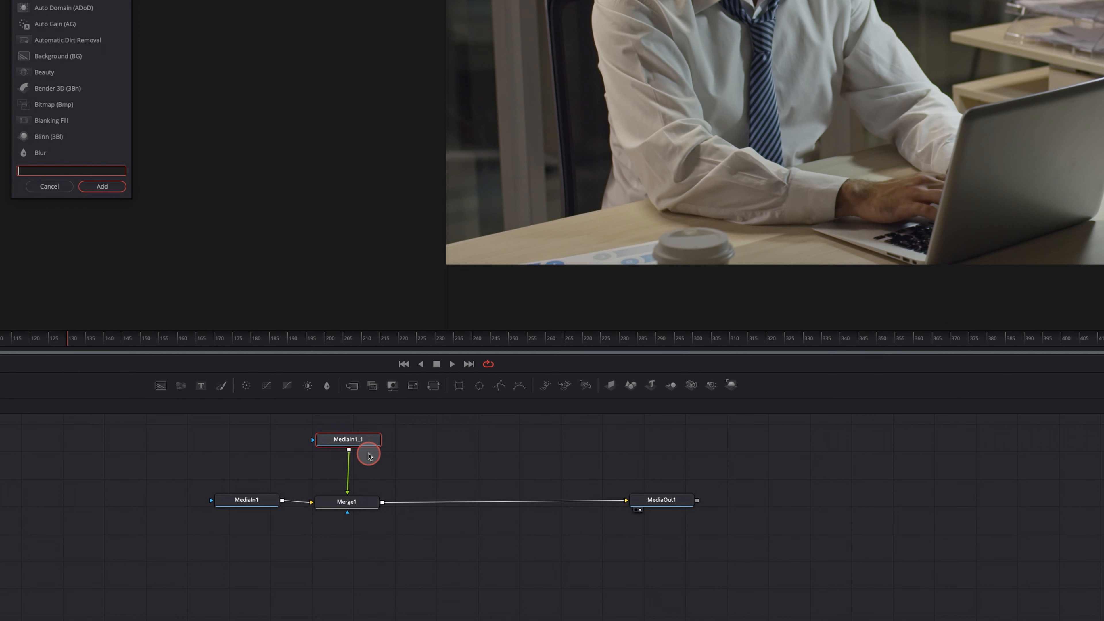
{"action": "type", "text": "blu"}
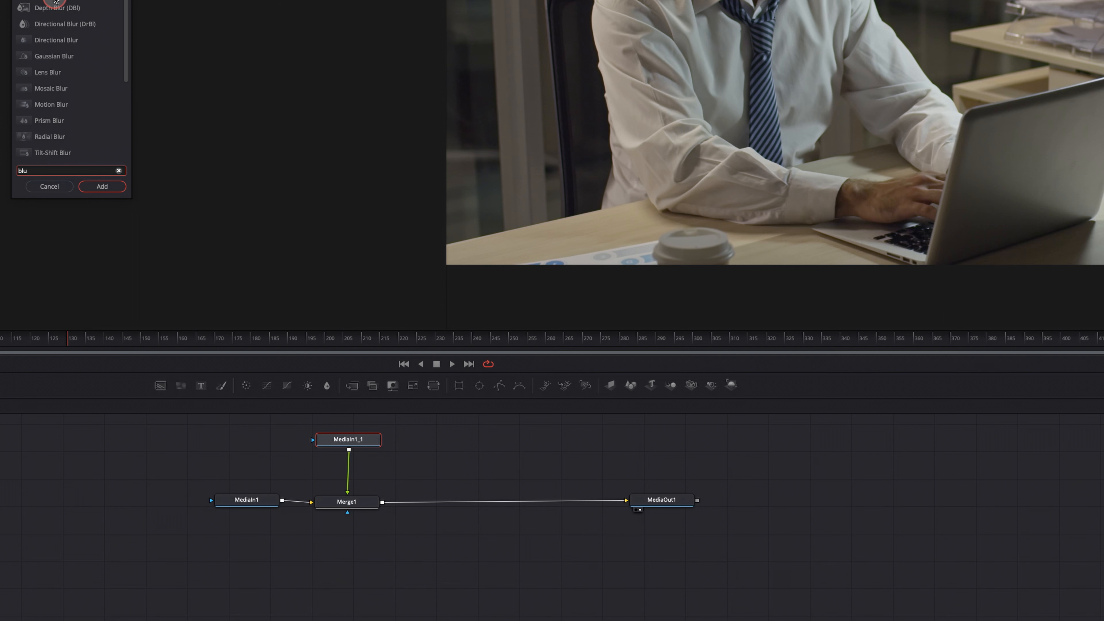
{"action": "left_click", "coordinate": [53, 56]}
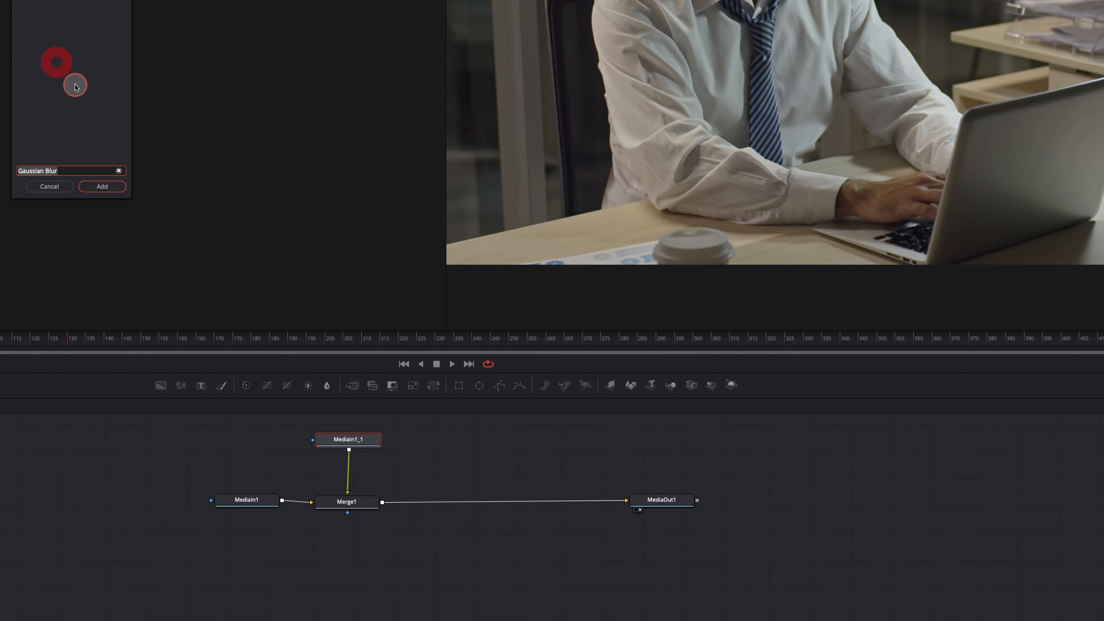
{"action": "left_click", "coordinate": [101, 186]}
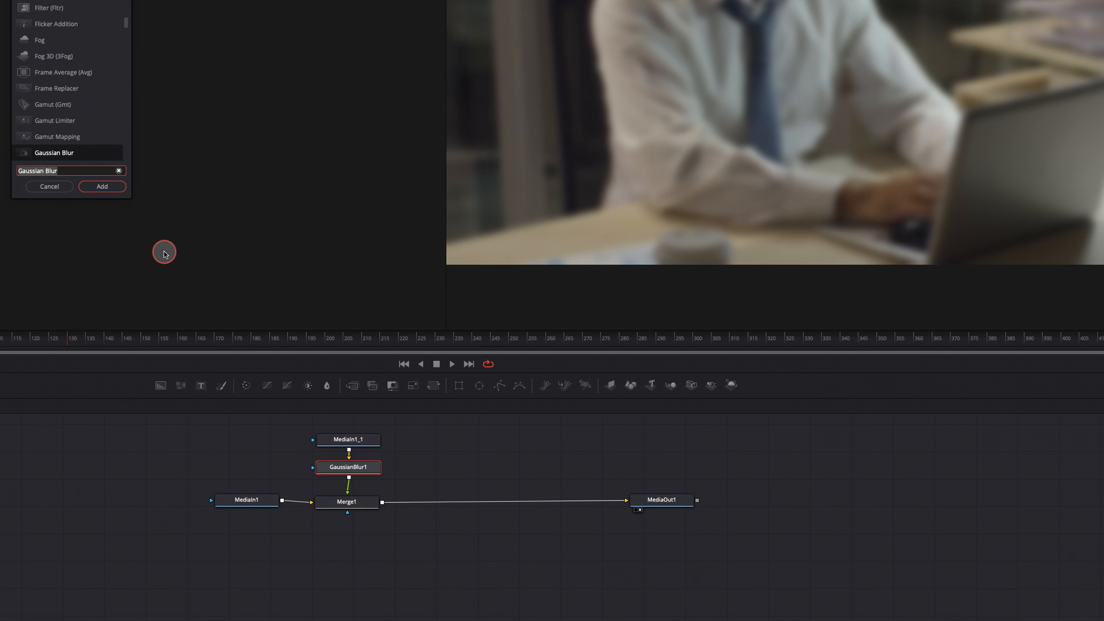
Search 'key' and add a Luma Keyer after GaussianBlur1.
{"action": "type", "text": "keyer"}
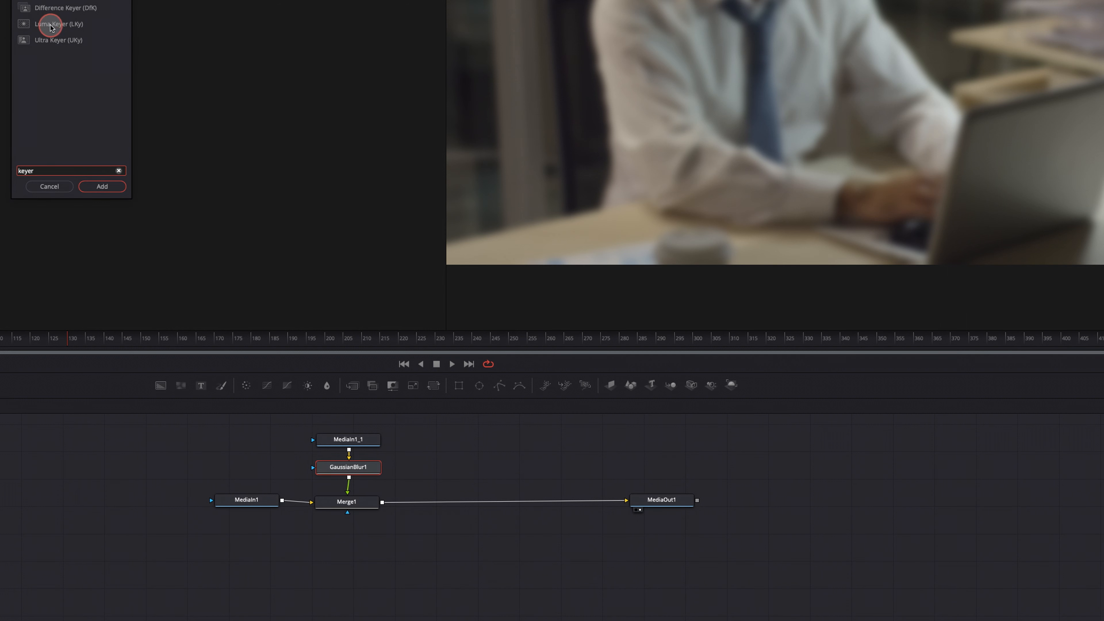
{"action": "mouse_move", "coordinate": [55, 35]}
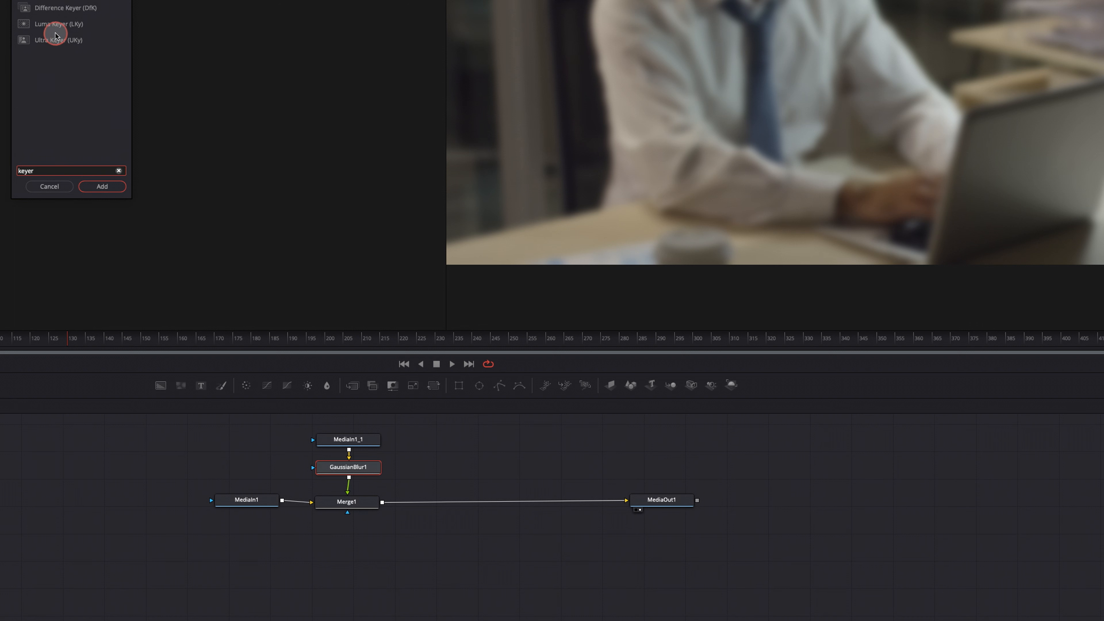
{"action": "left_click", "coordinate": [55, 24]}
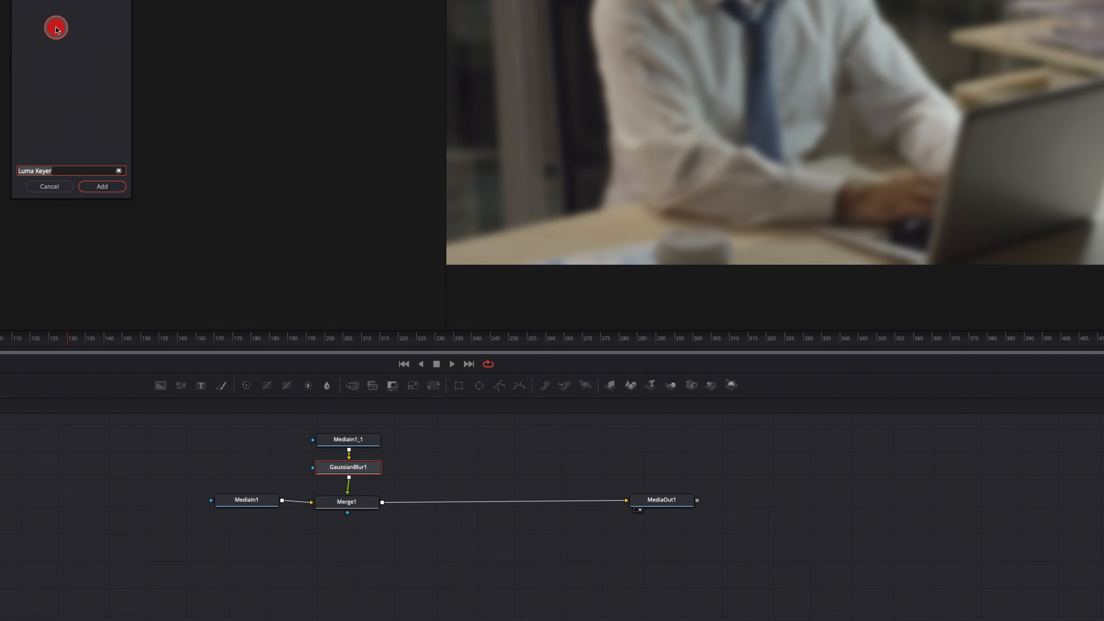
{"action": "left_click", "coordinate": [101, 185]}
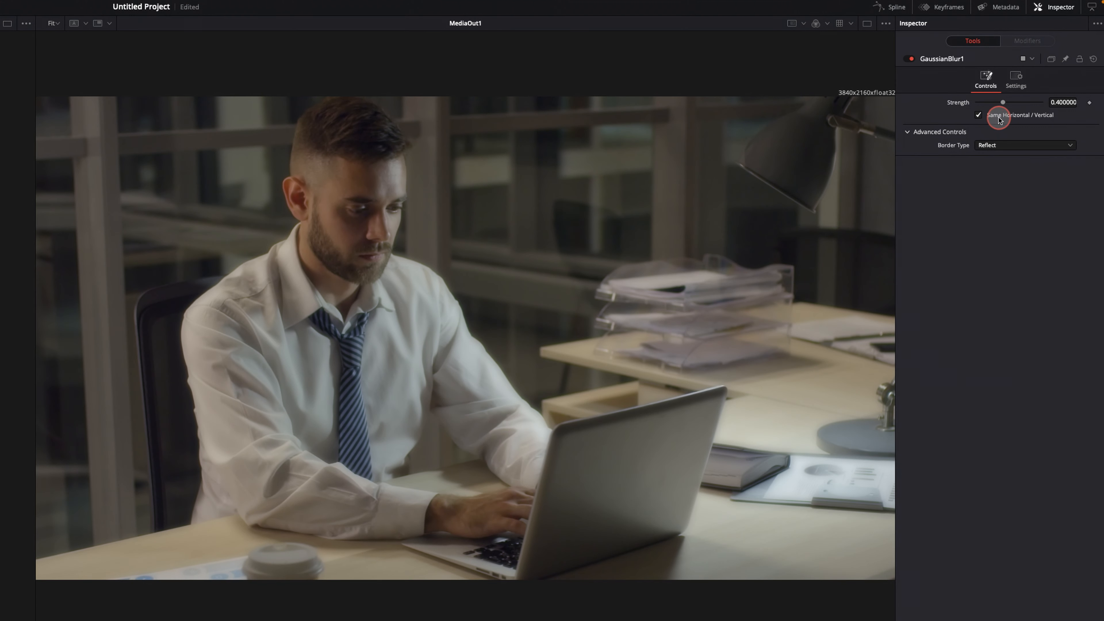
Drag GaussianBlur1's Strength slider up from 0.4 to about 0.7 for a softer glow.
{"action": "left_click_drag", "start_coordinate": [1003, 102], "coordinate": [1022, 103]}
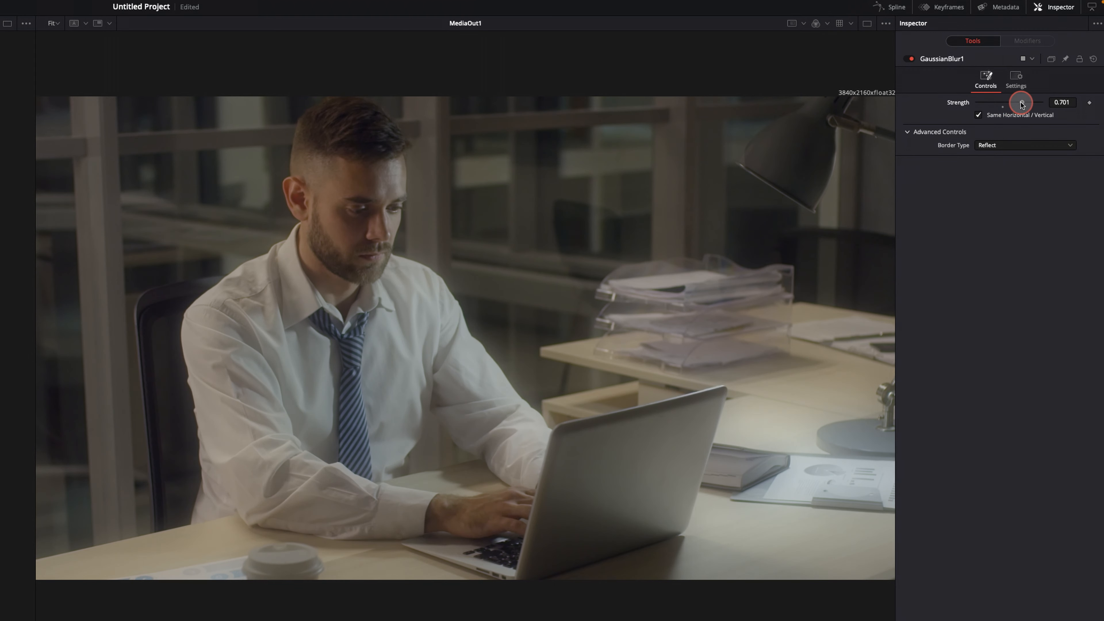
{"action": "left_click_drag", "start_coordinate": [1021, 102], "coordinate": [1013, 102]}
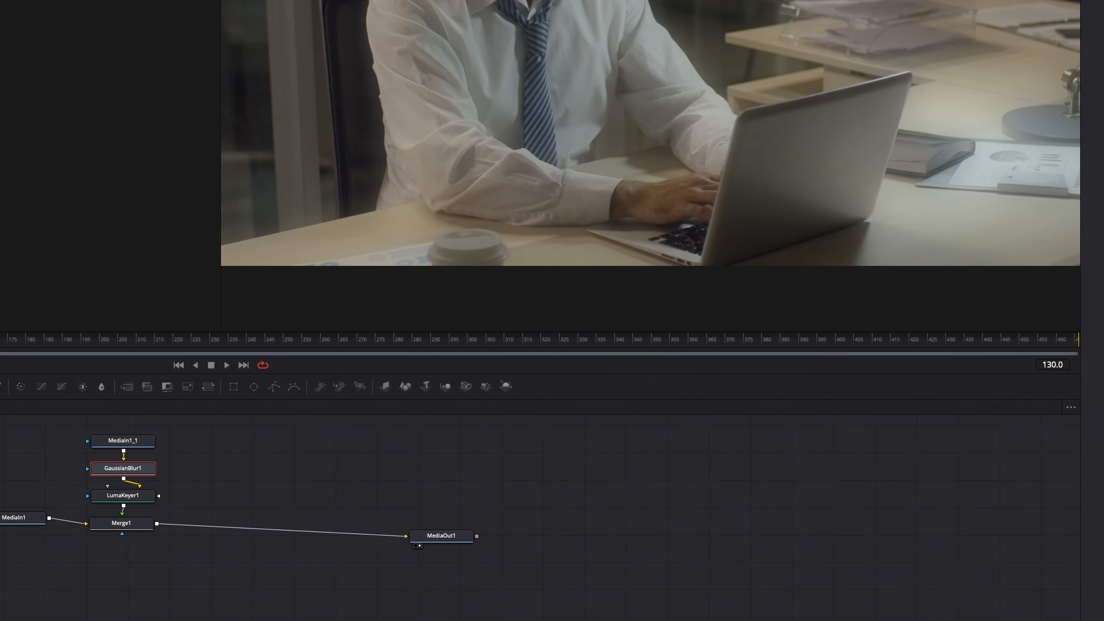
Bring up LumaKeyer1's settings and test-nudge its Low threshold, leaving it at 0 for now.
{"action": "left_click", "coordinate": [123, 495]}
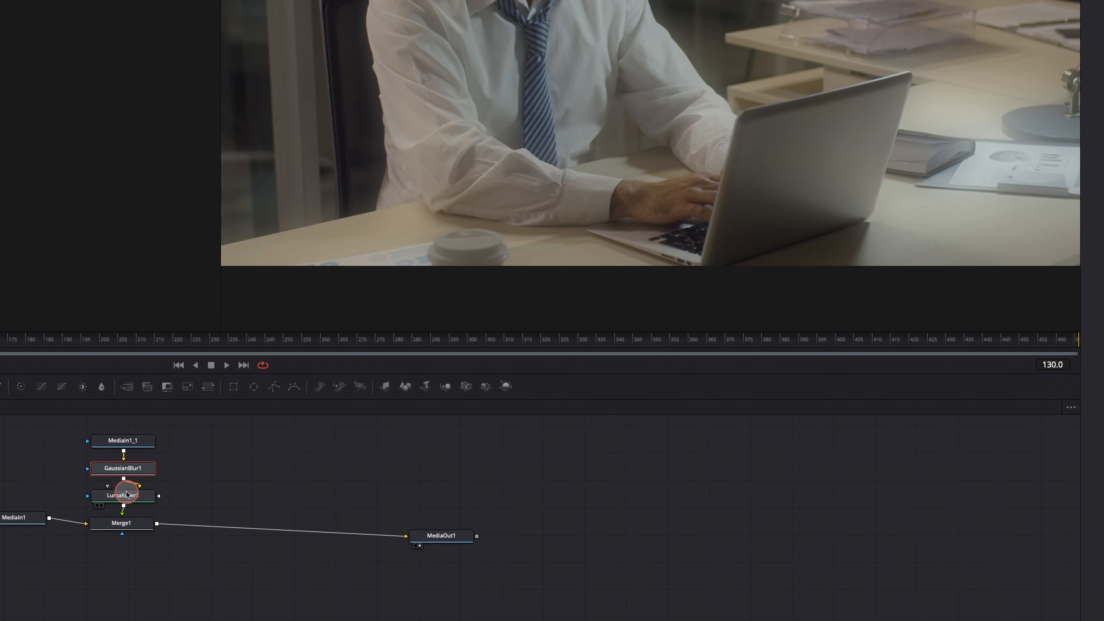
{"action": "double_click", "coordinate": [122, 495]}
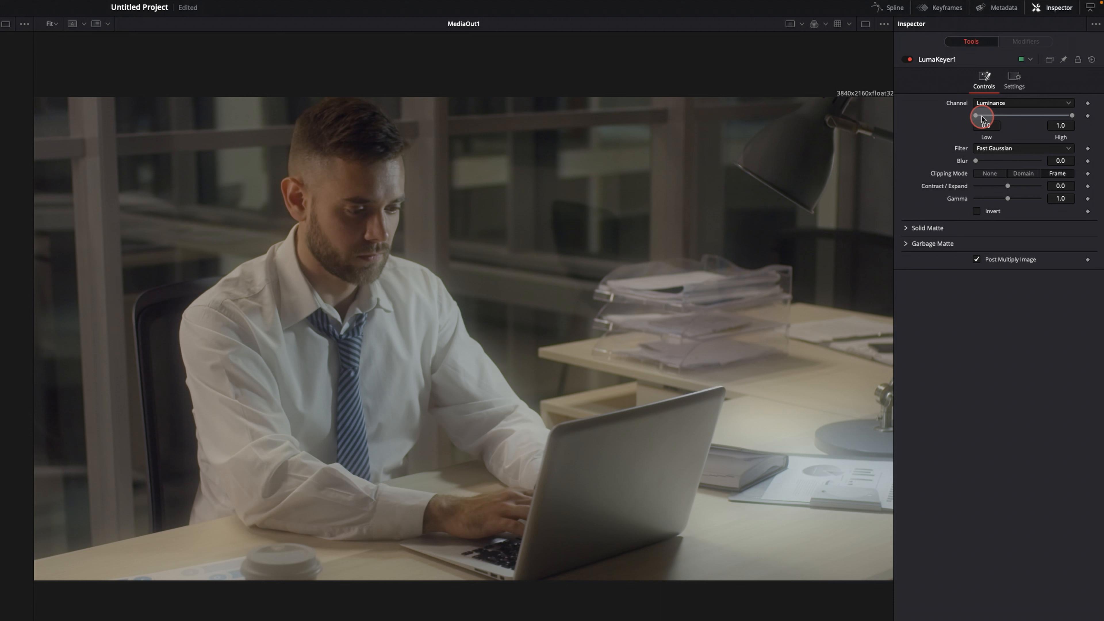
{"action": "left_click_drag", "start_coordinate": [978, 116], "coordinate": [980, 115]}
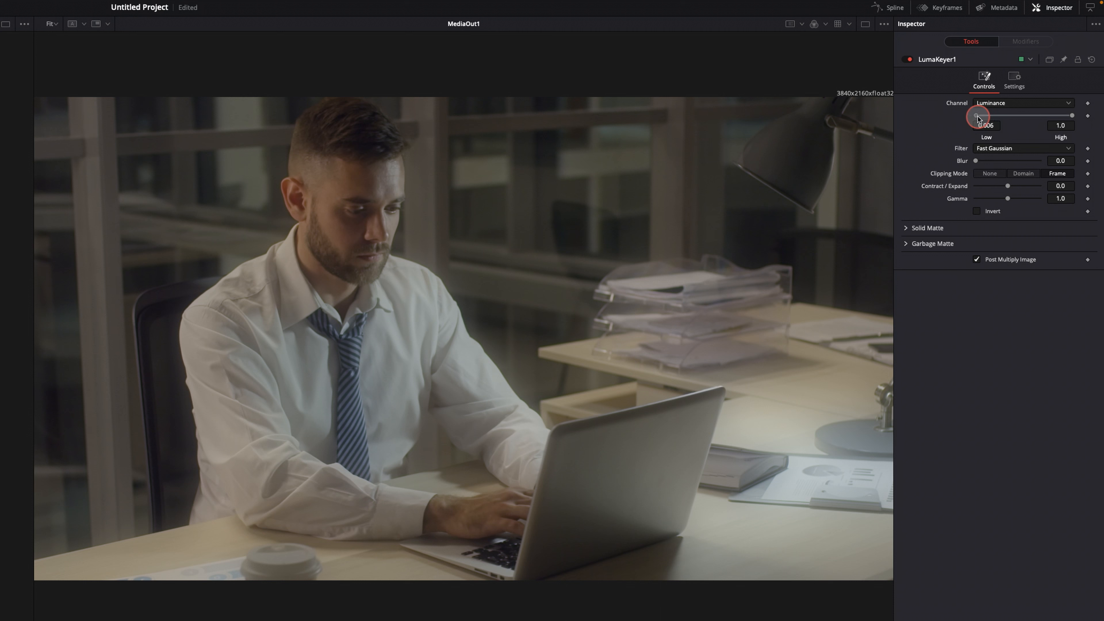
{"action": "left_click_drag", "start_coordinate": [977, 116], "coordinate": [975, 115]}
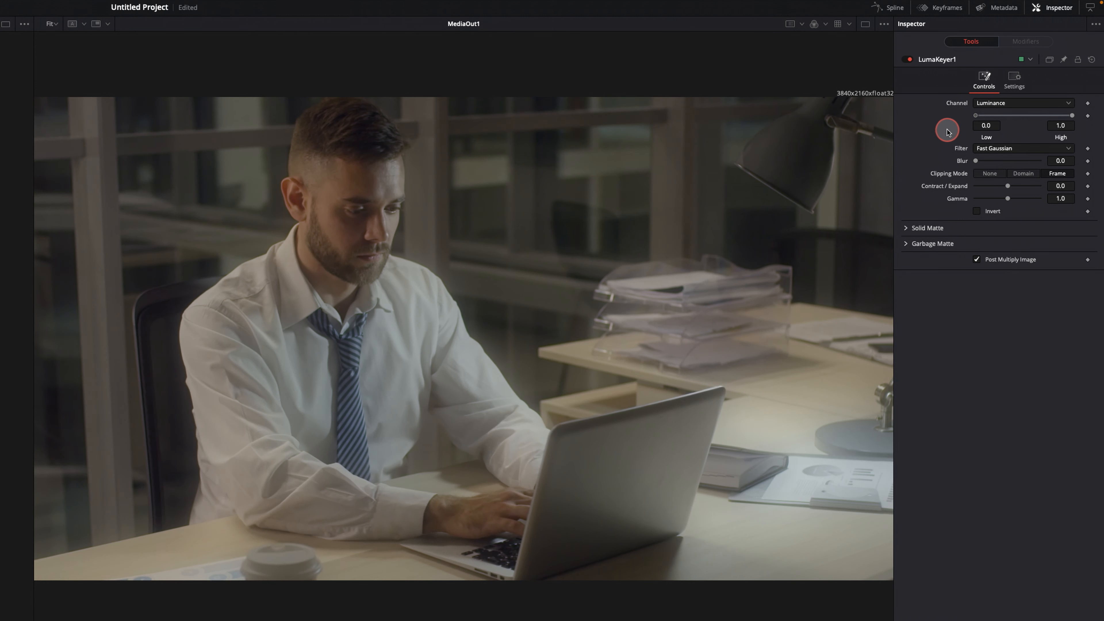
{"action": "left_click_drag", "start_coordinate": [975, 115], "coordinate": [978, 118]}
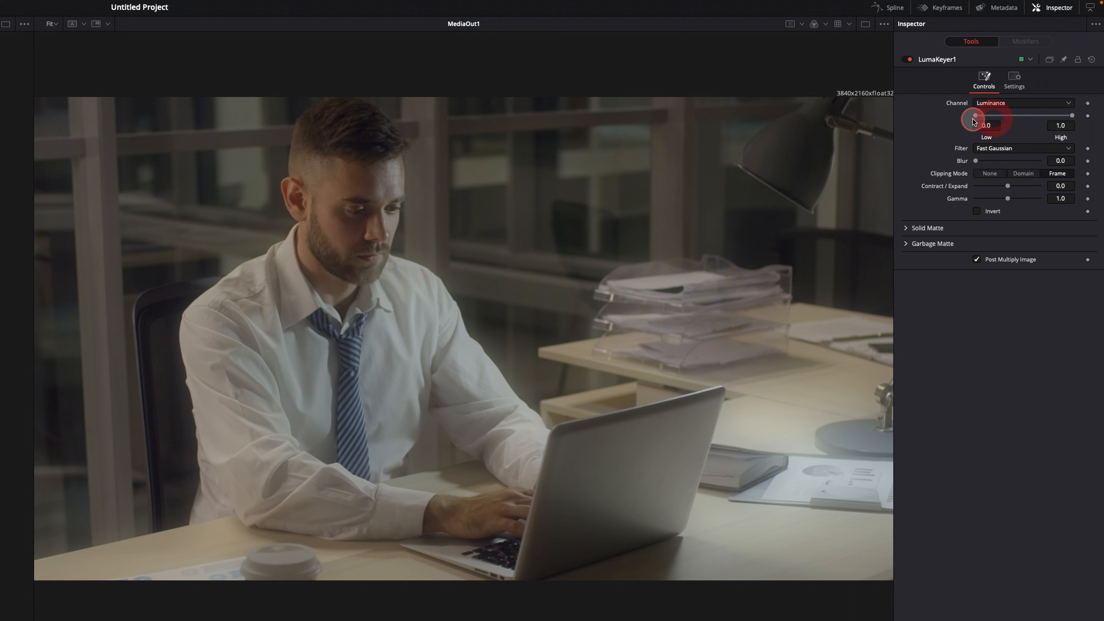
Raise the Luma Keyer Low threshold through 0.33 and 0.38 to about 0.41, then return to GaussianBlur1.
{"action": "left_click_drag", "start_coordinate": [975, 115], "coordinate": [988, 115]}
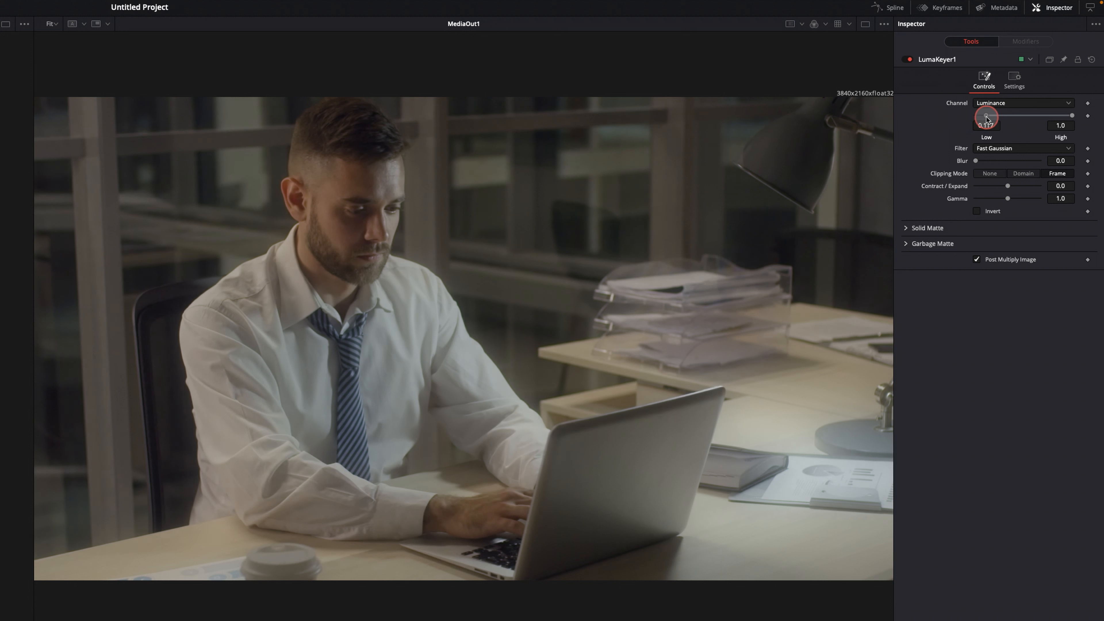
{"action": "left_click_drag", "start_coordinate": [984, 116], "coordinate": [1005, 115]}
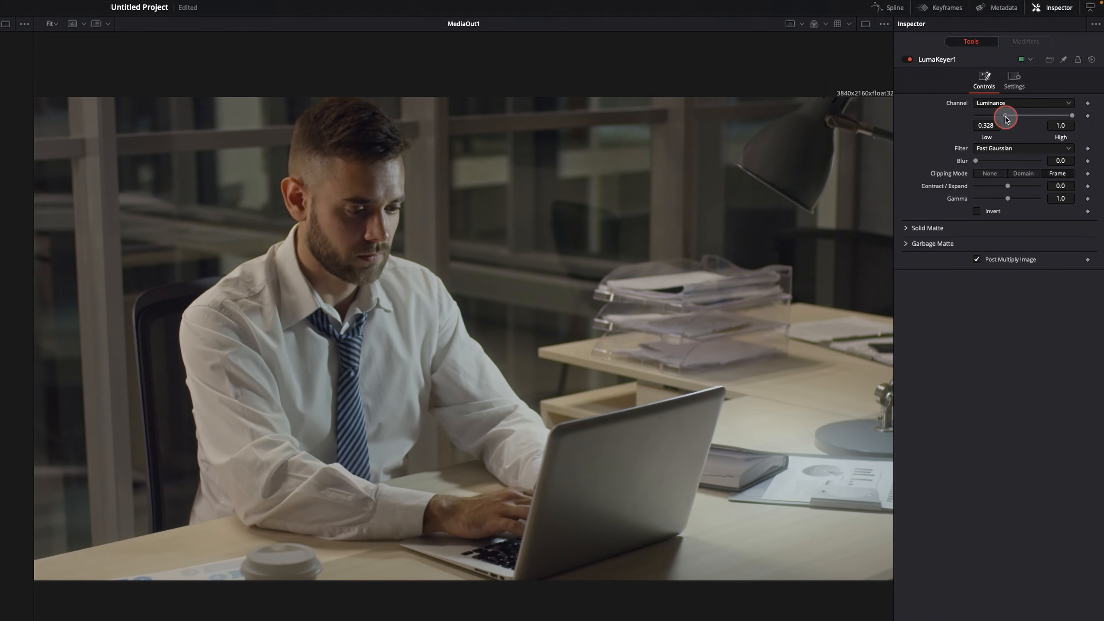
{"action": "left_click_drag", "start_coordinate": [1007, 116], "coordinate": [1001, 116]}
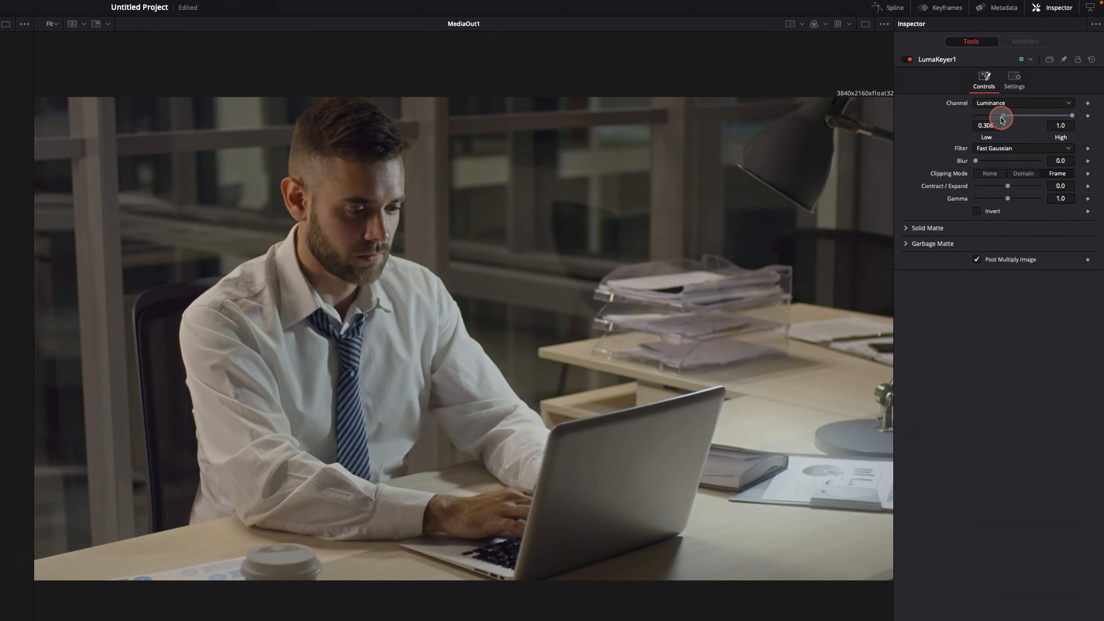
{"action": "left_click_drag", "start_coordinate": [1001, 117], "coordinate": [1007, 116]}
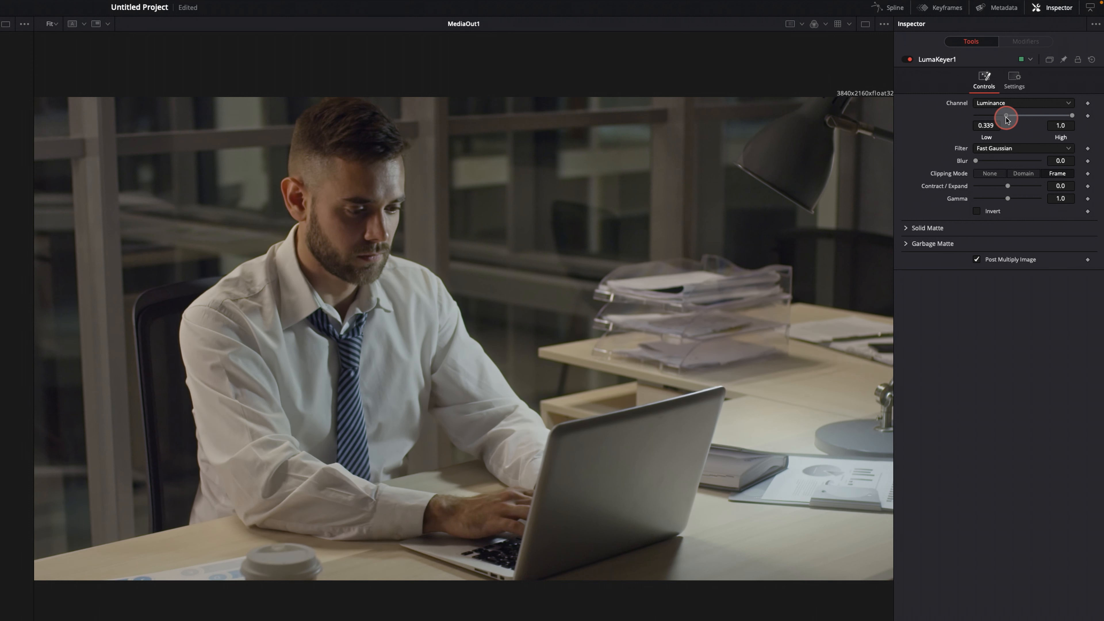
{"action": "left_click_drag", "start_coordinate": [1000, 116], "coordinate": [1010, 116]}
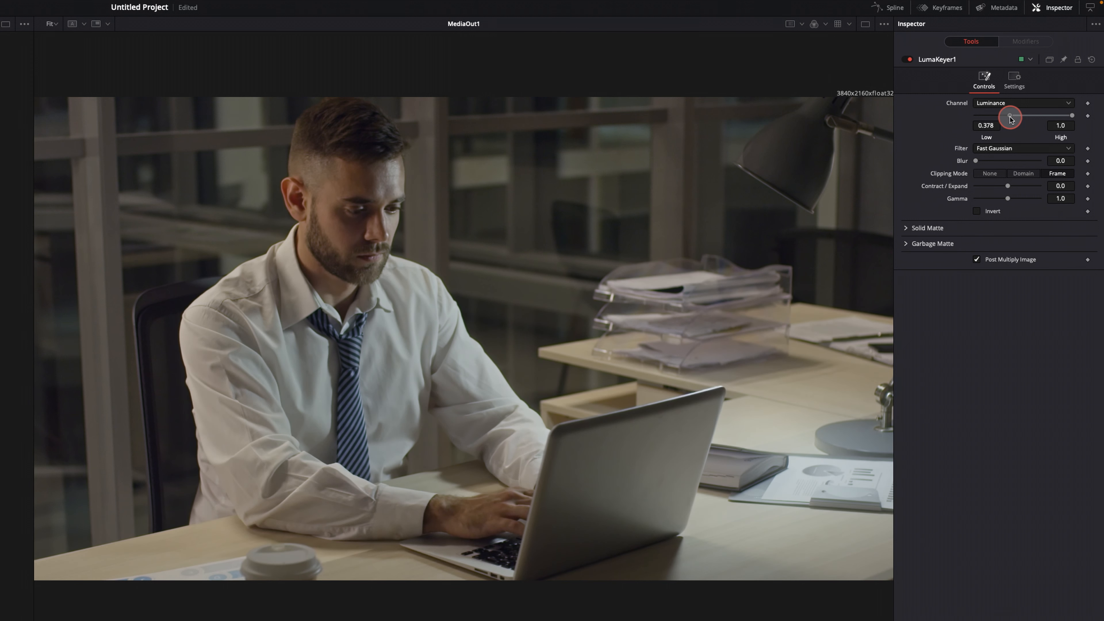
{"action": "left_click_drag", "start_coordinate": [1009, 115], "coordinate": [1014, 115]}
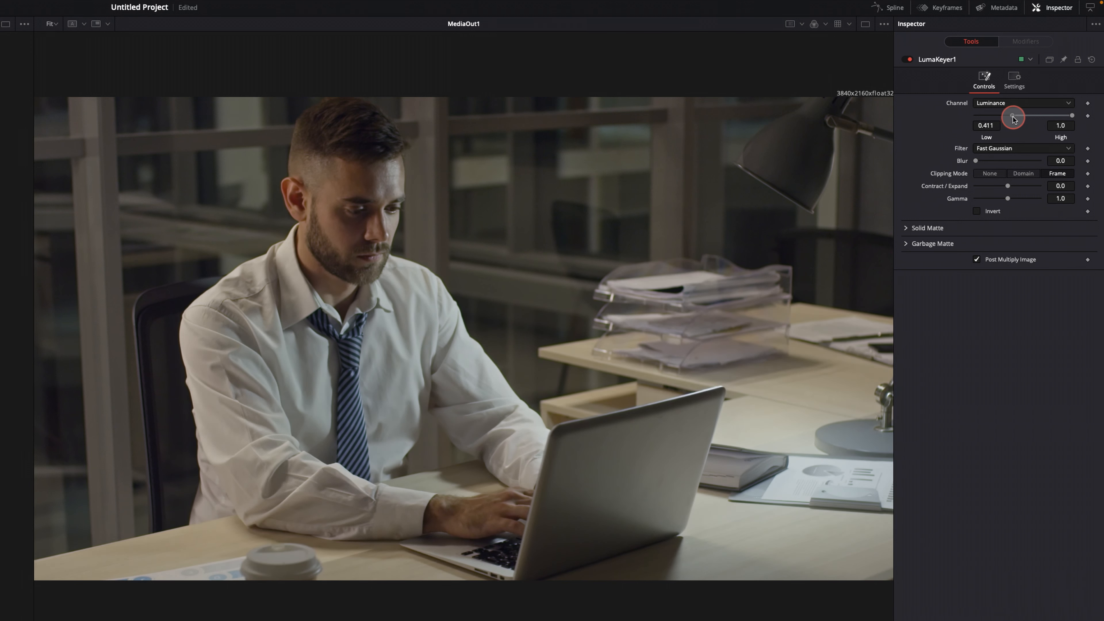
{"action": "left_click_drag", "start_coordinate": [1012, 116], "coordinate": [1008, 141]}
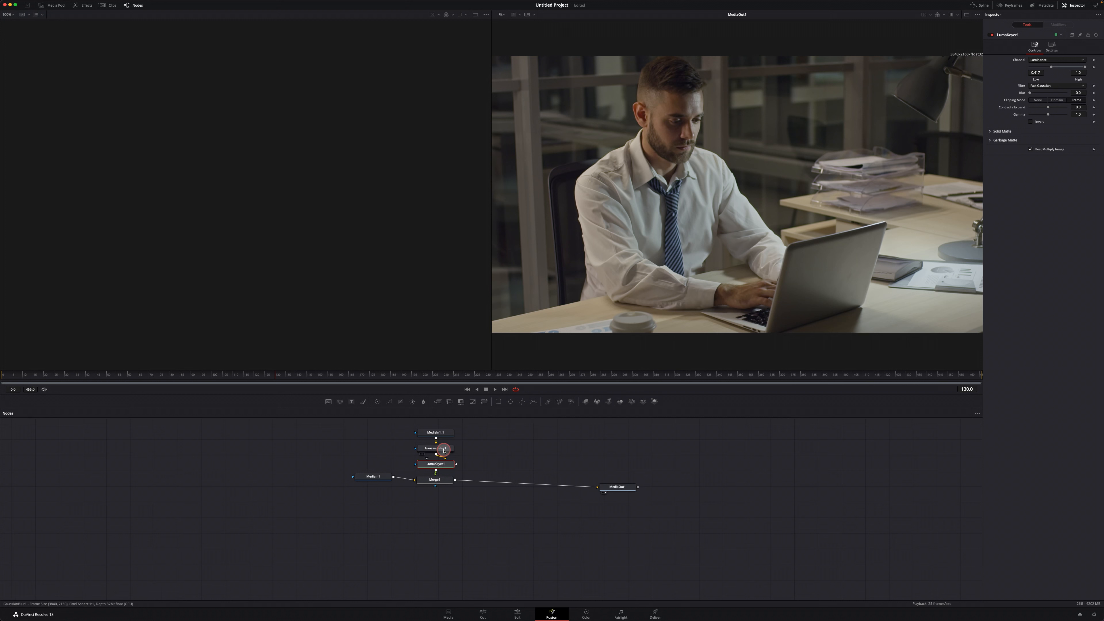
{"action": "left_click", "coordinate": [435, 447]}
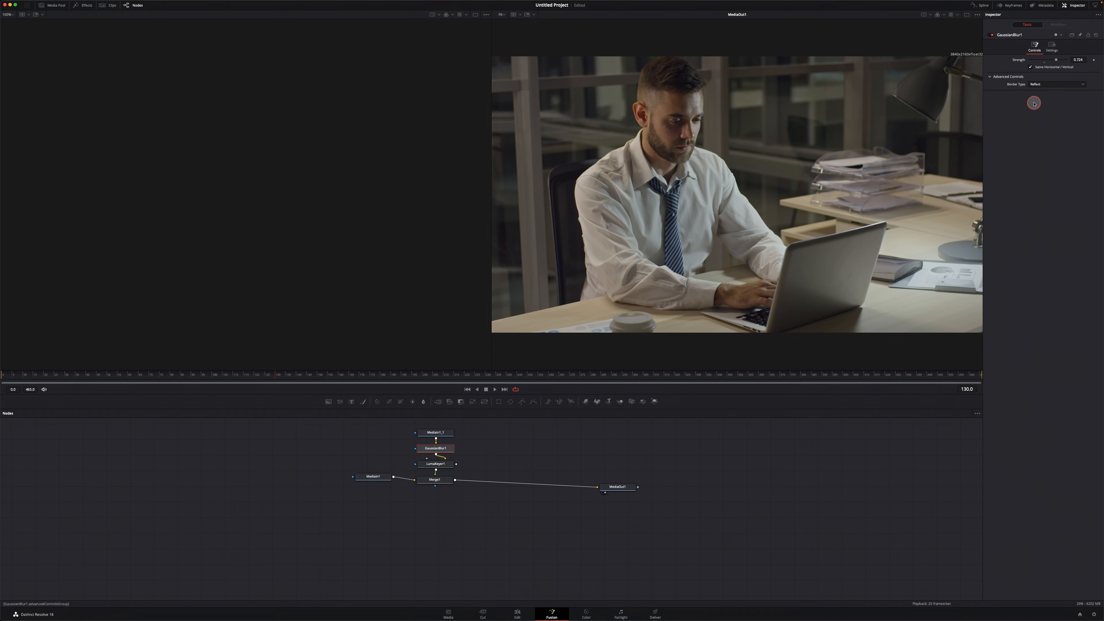